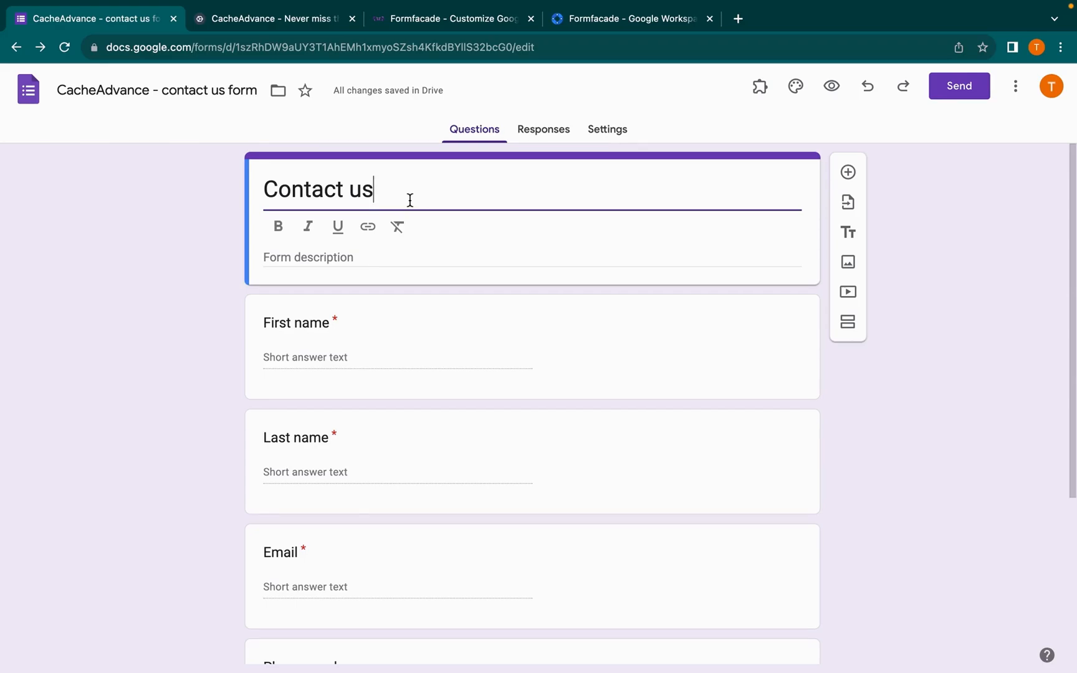
pyautogui.moveTo(265, 159)
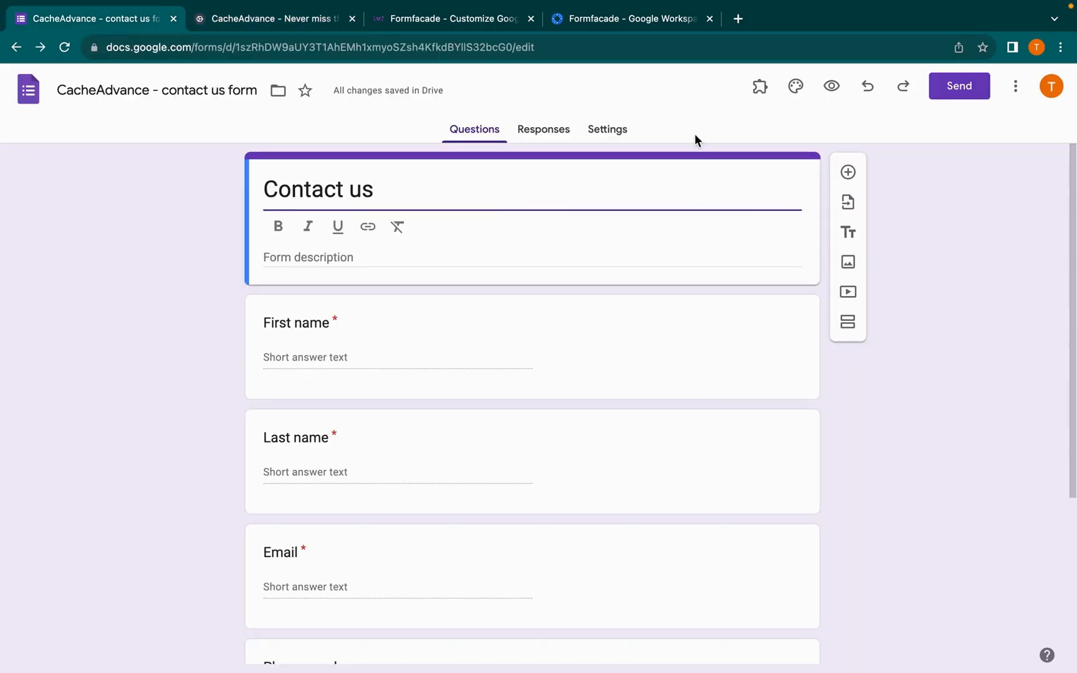
# Step: In Customize theme, set answer text size 11, question size 15 and a dark navy theme colour
pyautogui.click(795, 86)
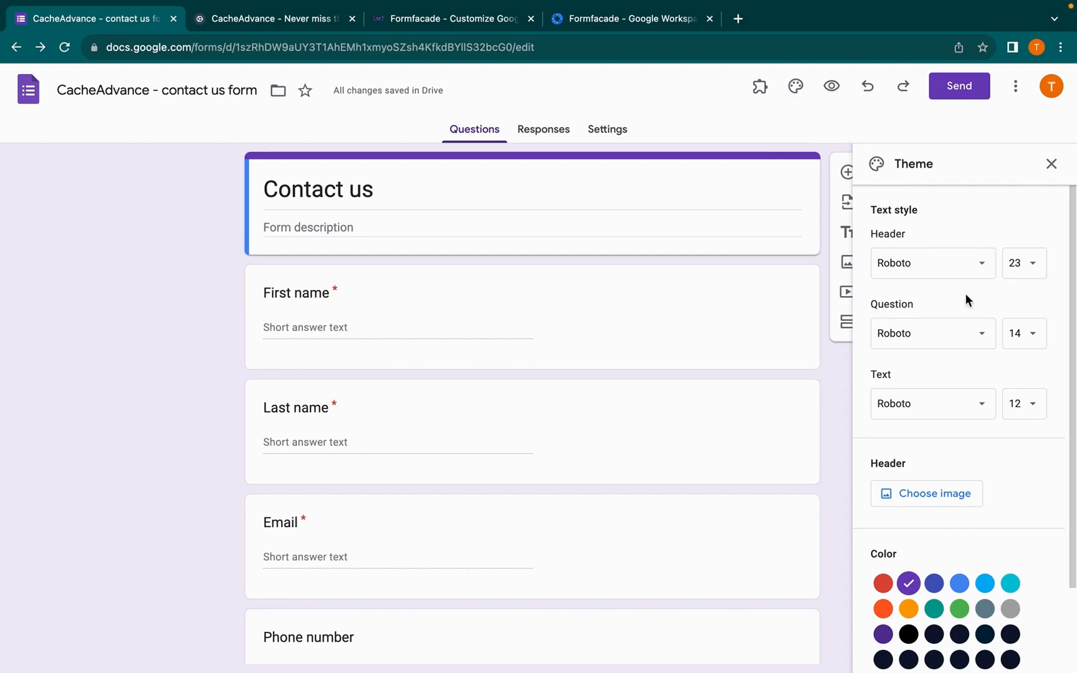
pyautogui.scroll(-3)
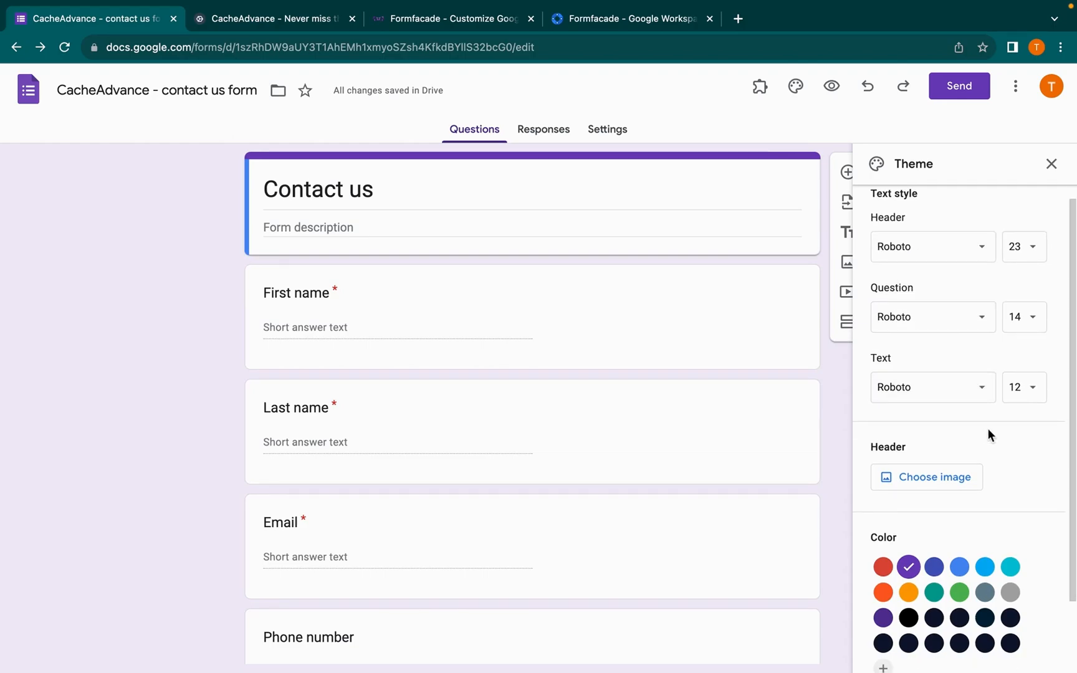
pyautogui.click(932, 386)
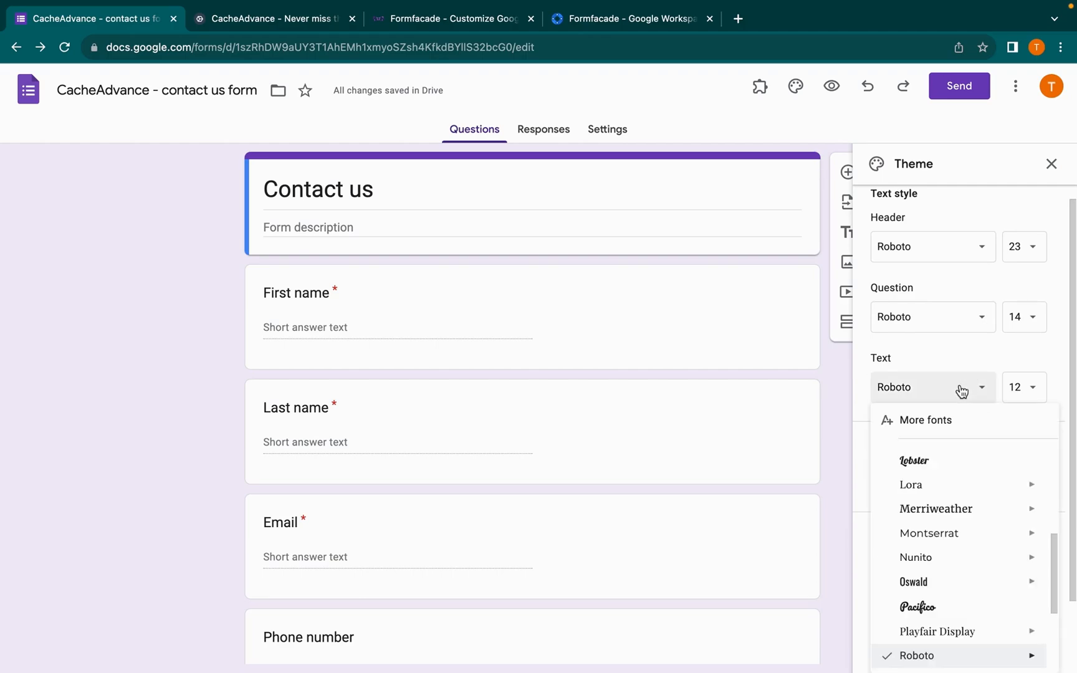
pyautogui.click(1015, 386)
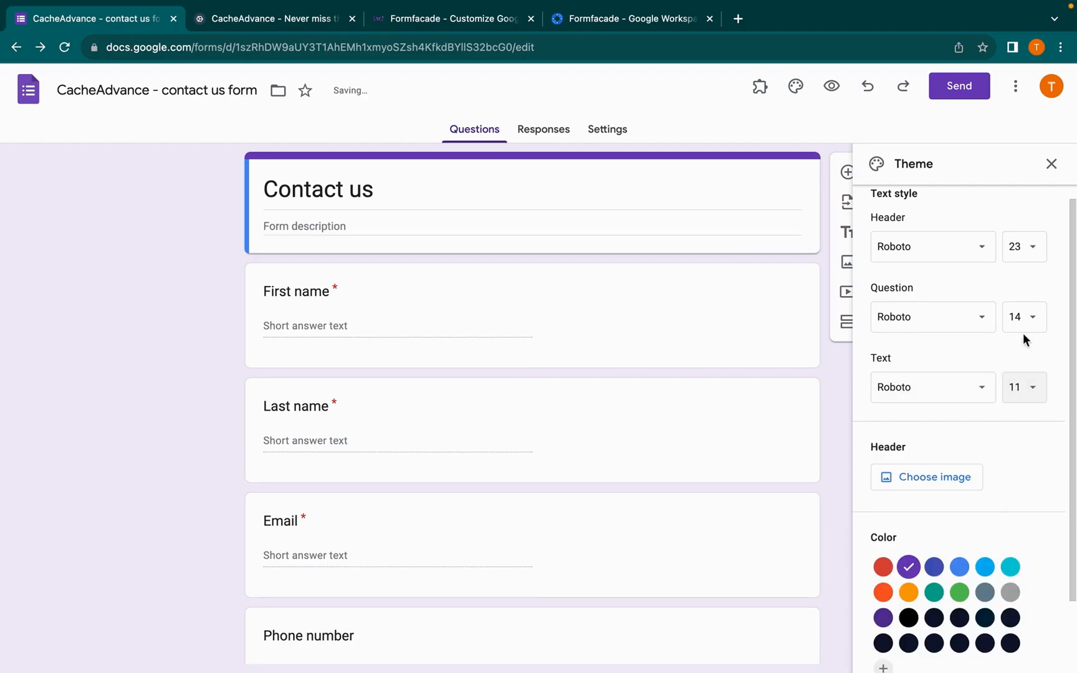
pyautogui.click(1023, 247)
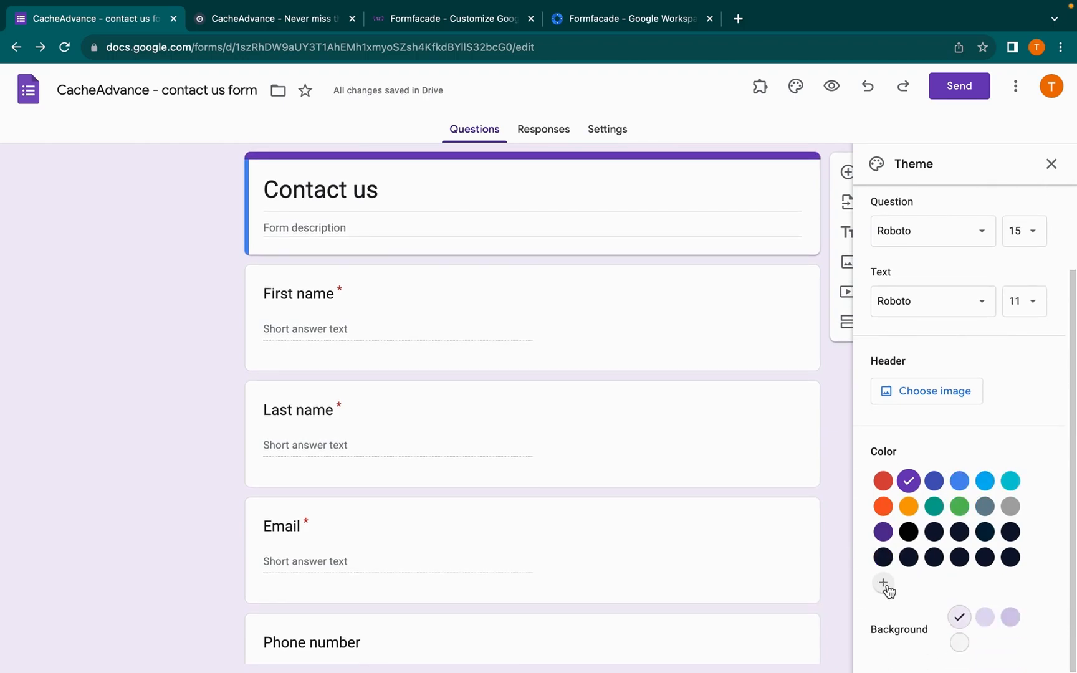
pyautogui.click(934, 558)
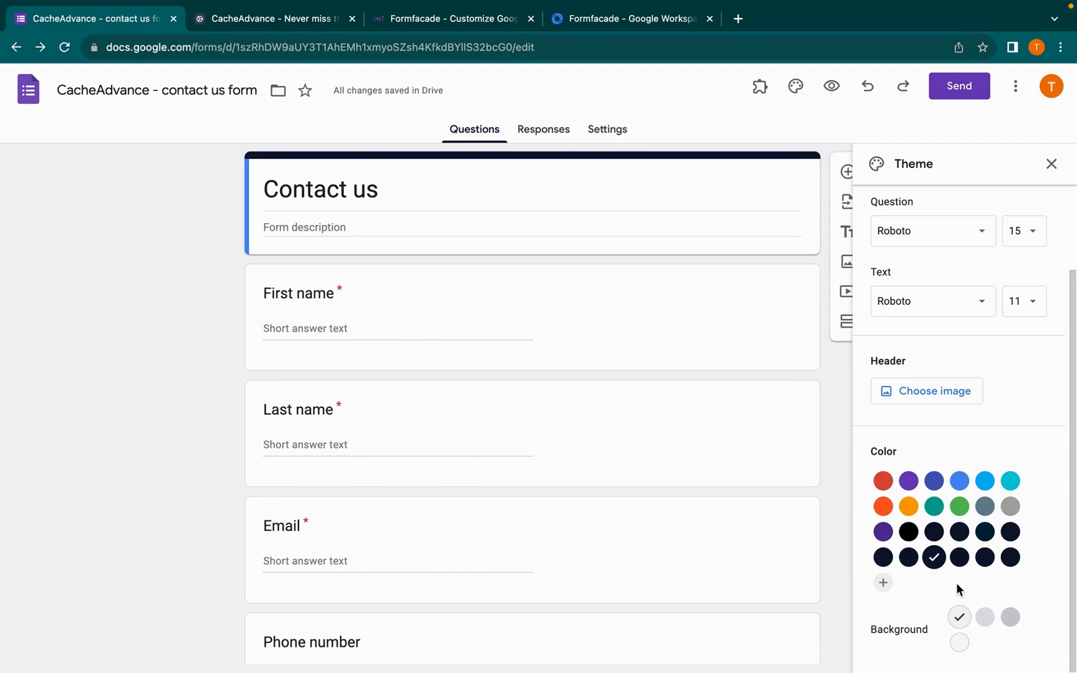
pyautogui.moveTo(1006, 645)
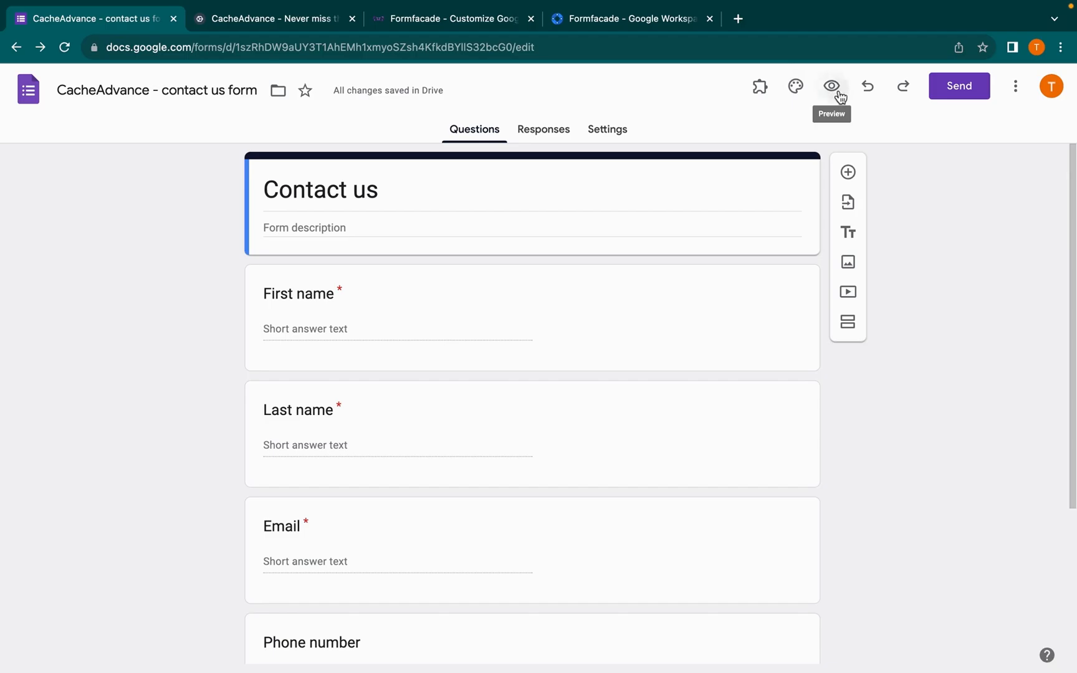
# Step: Preview the Contact us form with its dark header, then switch to the Formfacade website tab
pyautogui.click(831, 86)
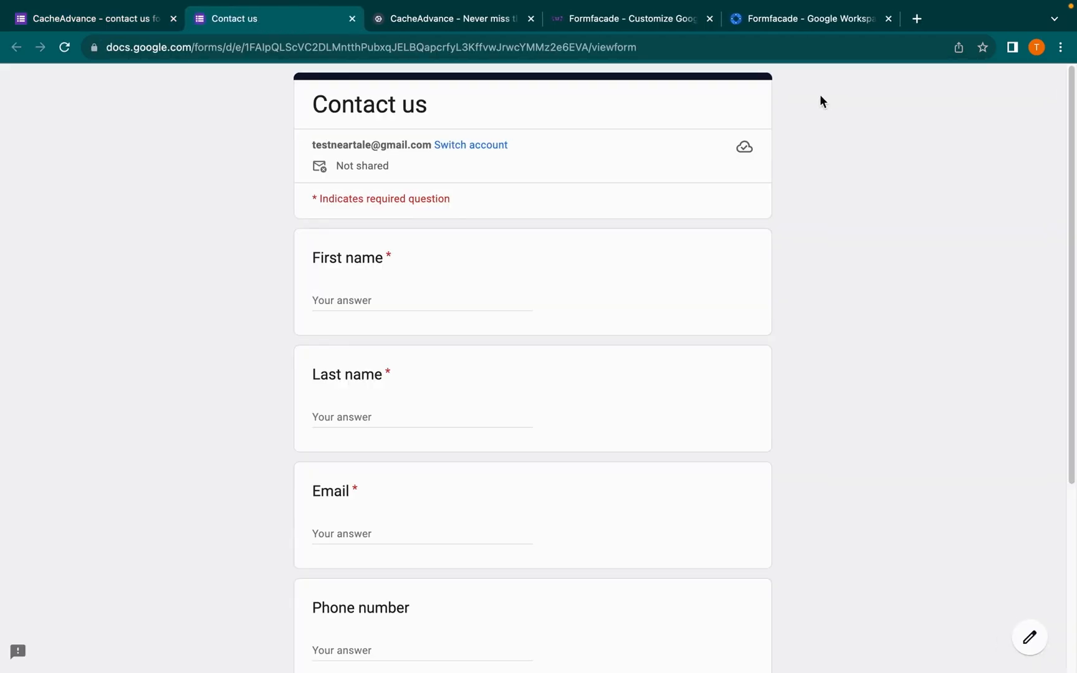
pyautogui.scroll(-3)
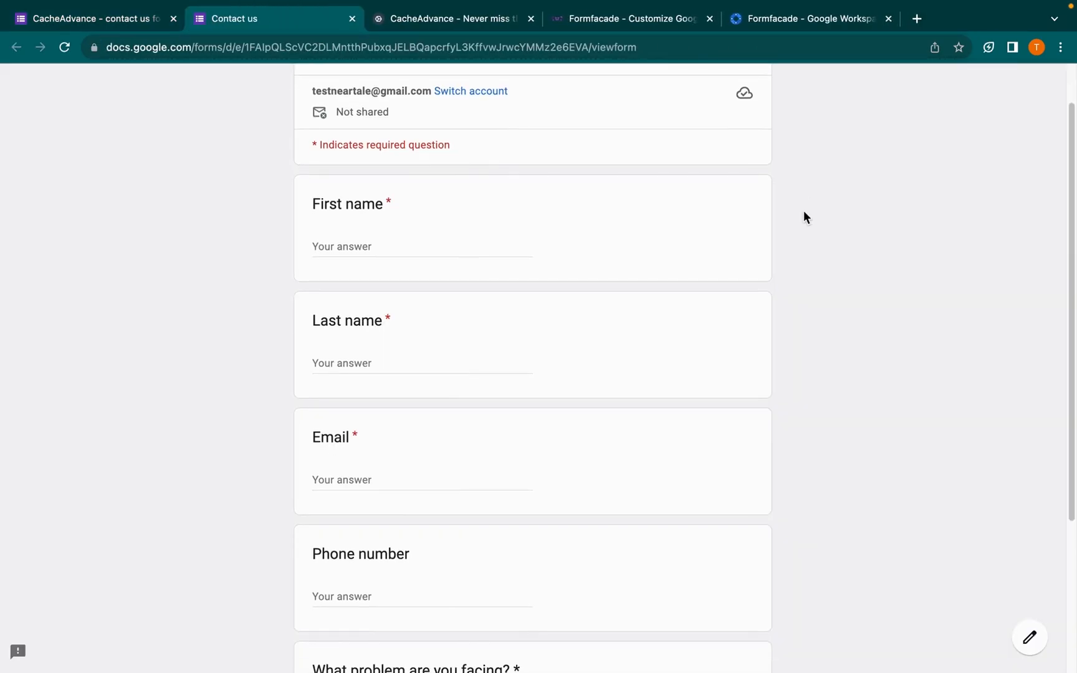
pyautogui.scroll(-3)
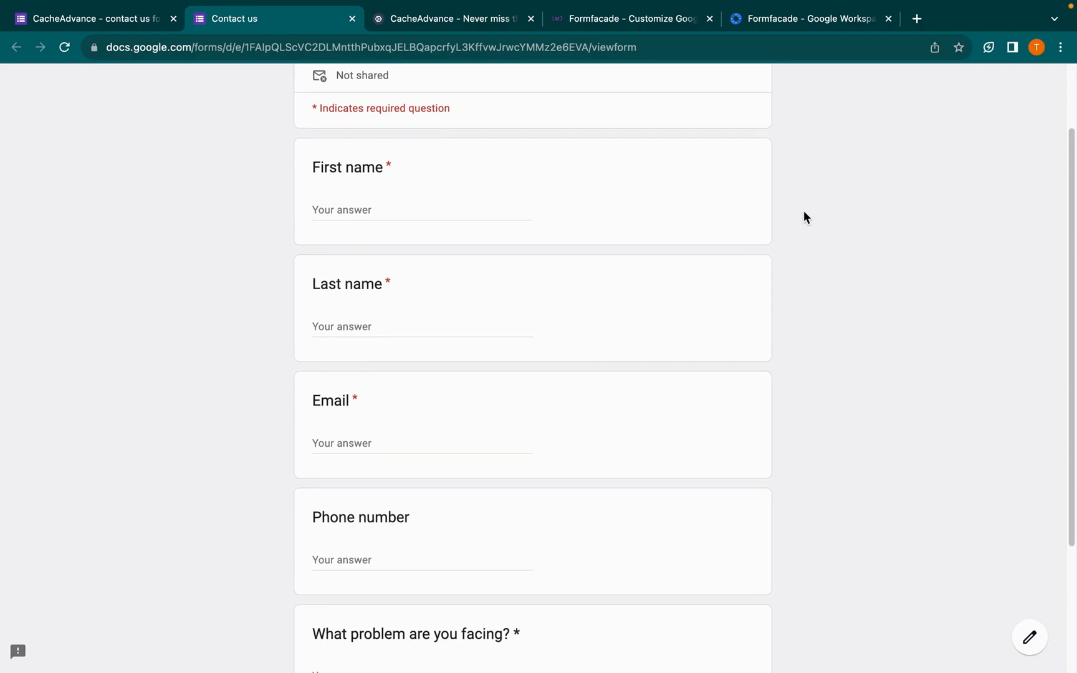
pyautogui.scroll(3)
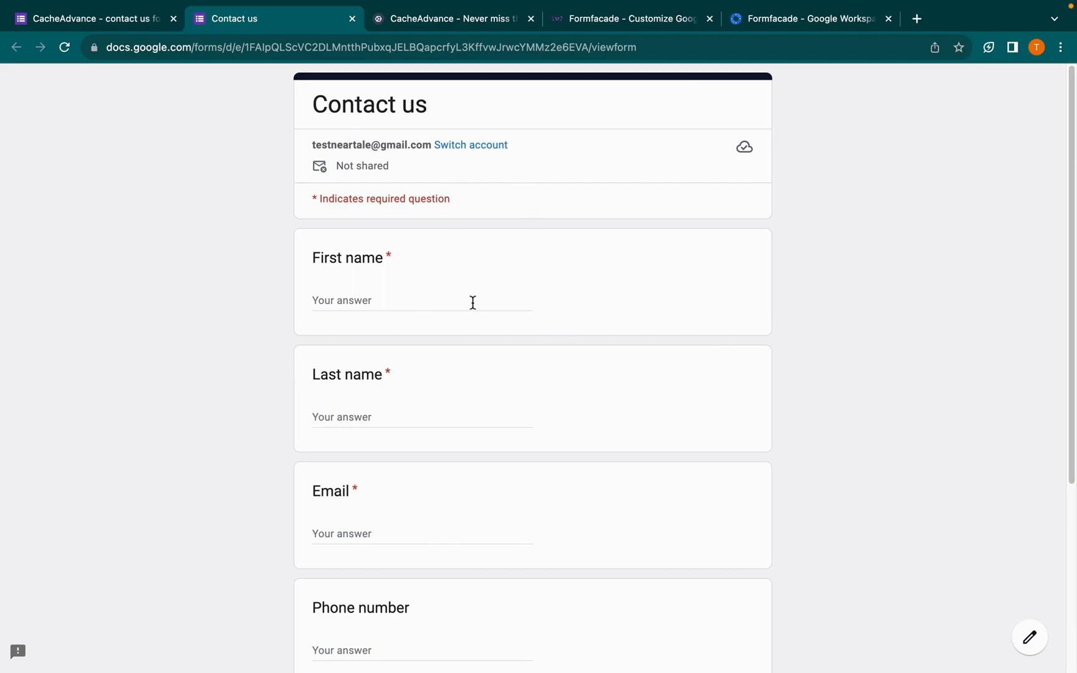
pyautogui.scroll(-3)
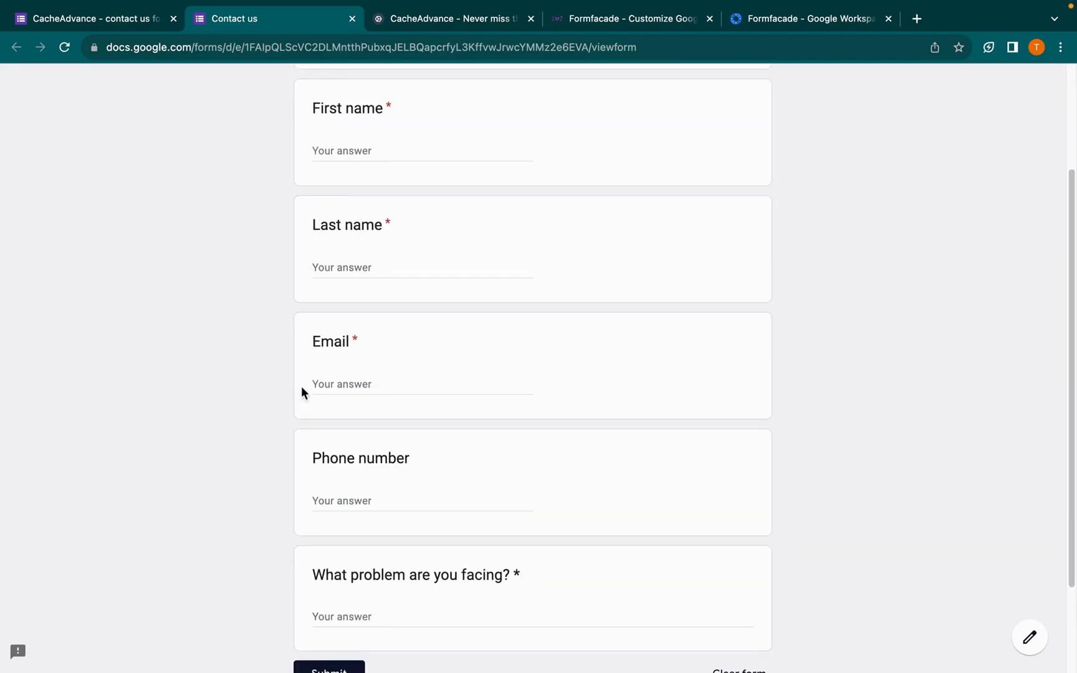
pyautogui.scroll(3)
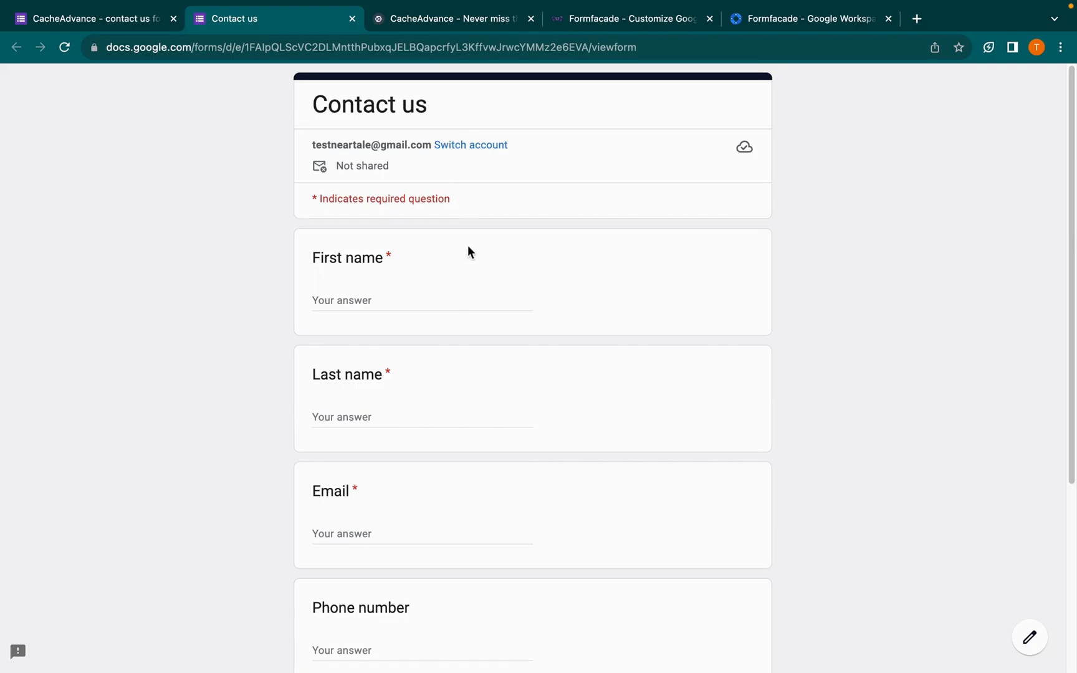
pyautogui.moveTo(564, 180)
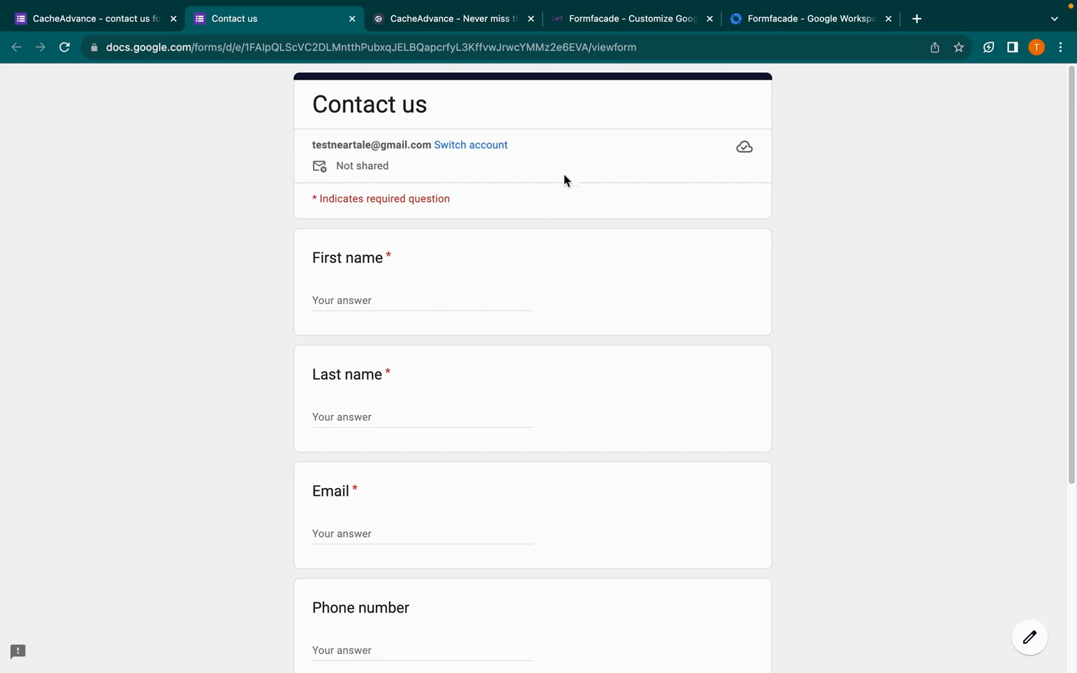
pyautogui.click(810, 17)
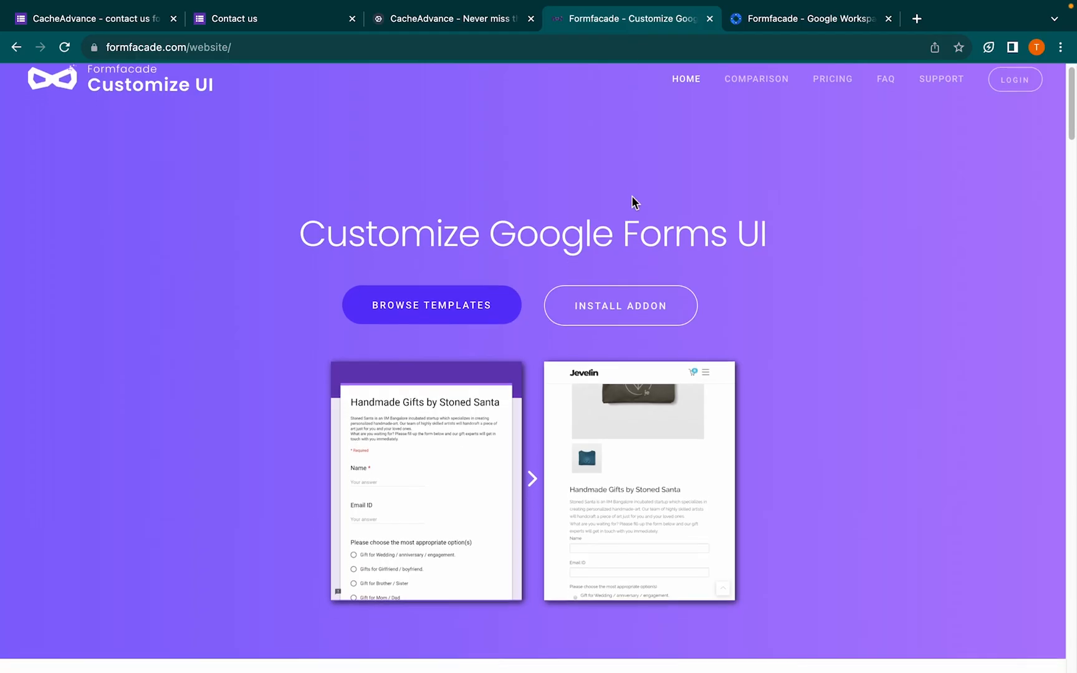
# Step: Browse the Formfacade homepage features and switch to its Google Workspace Marketplace listing
pyautogui.scroll(-3)
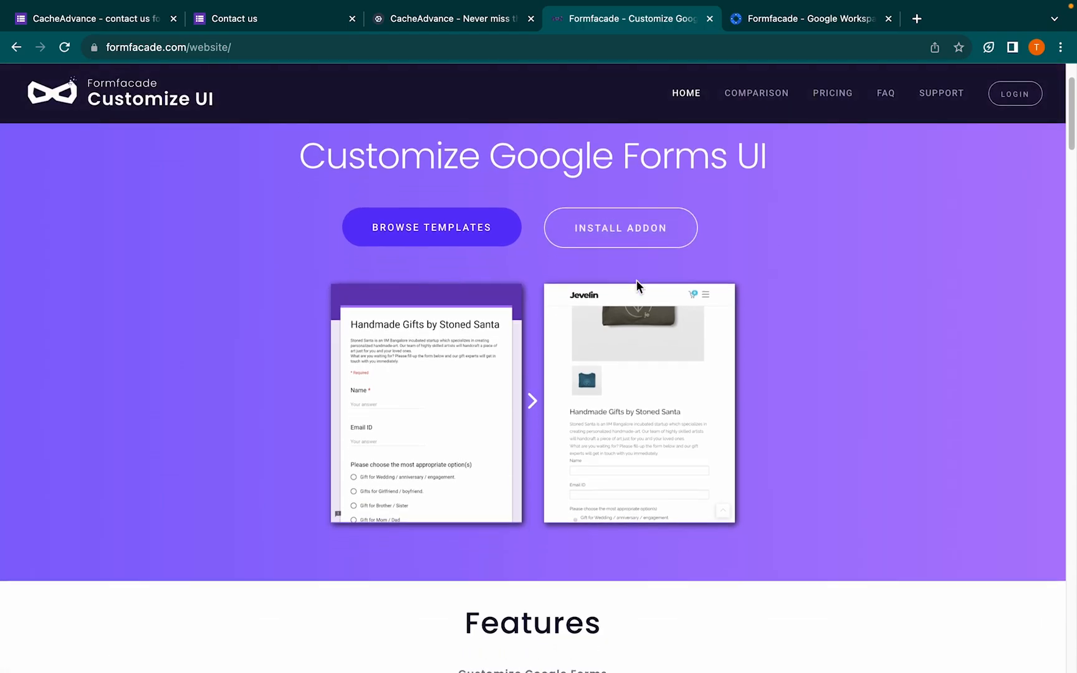
pyautogui.scroll(-3)
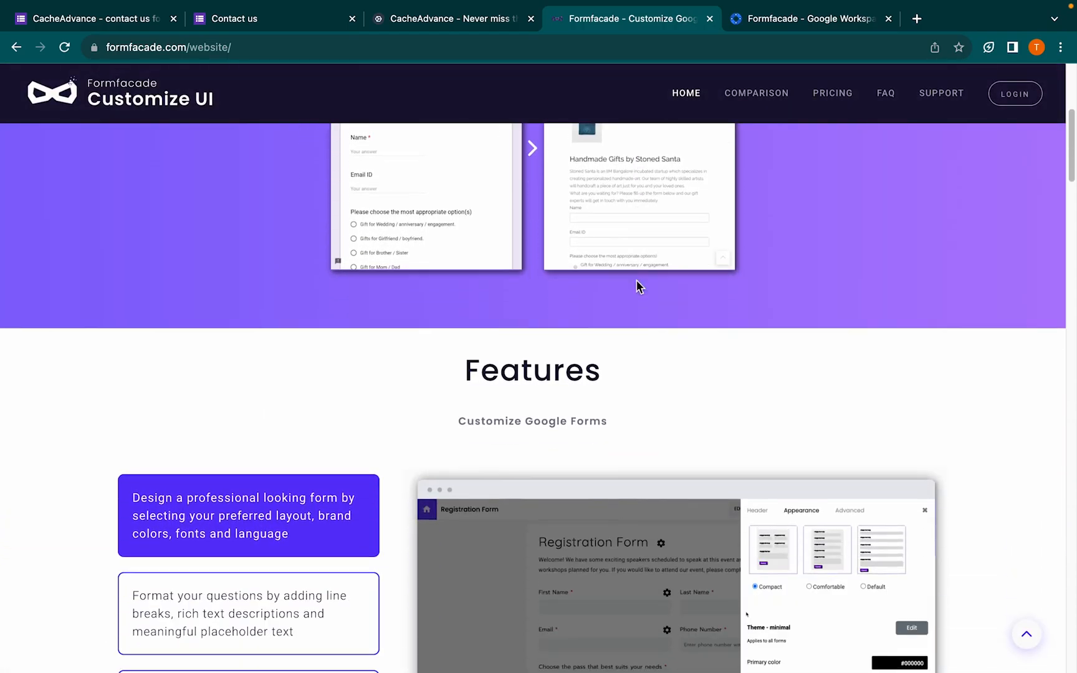
pyautogui.scroll(-3)
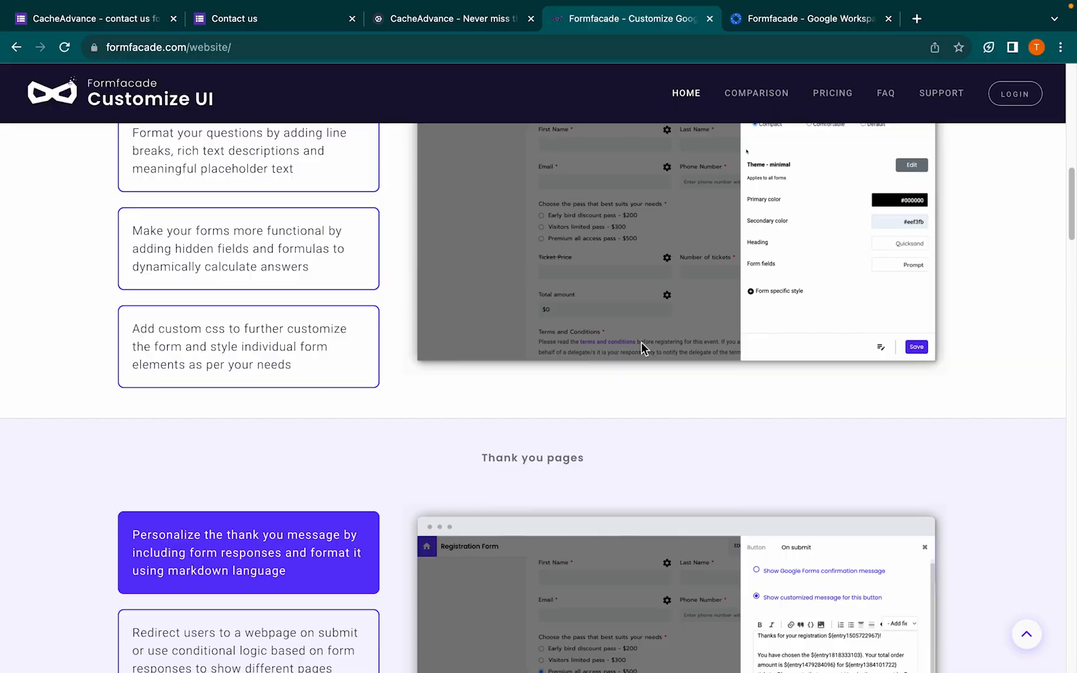
pyautogui.click(811, 18)
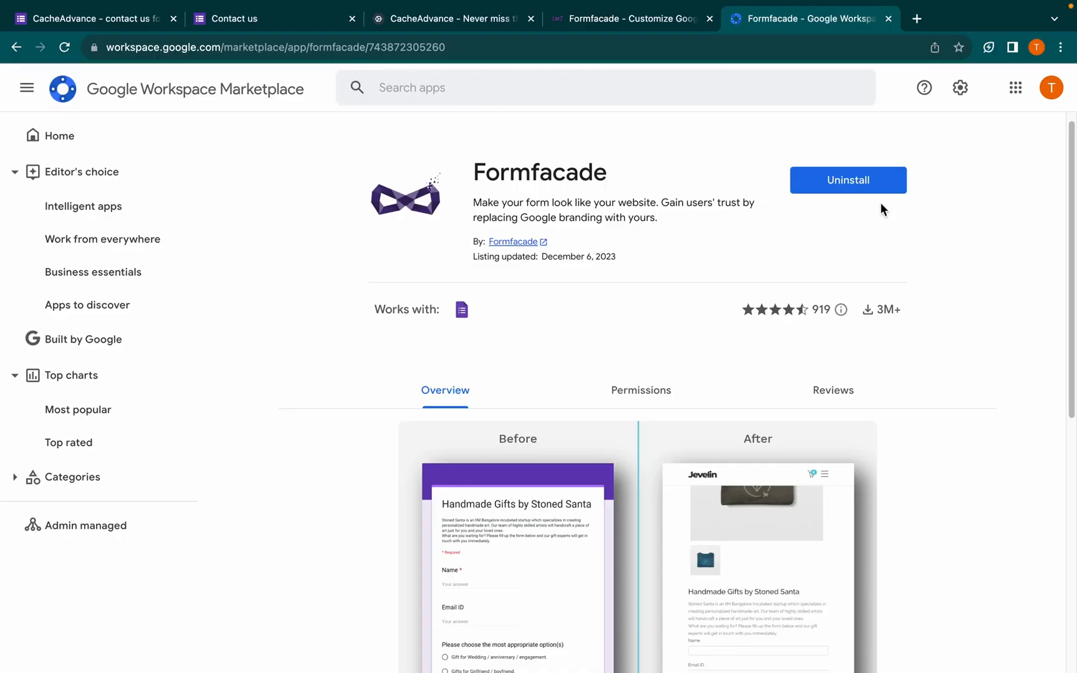
# Step: Return from the installed Formfacade Marketplace listing to the contact us form editor
pyautogui.click(90, 18)
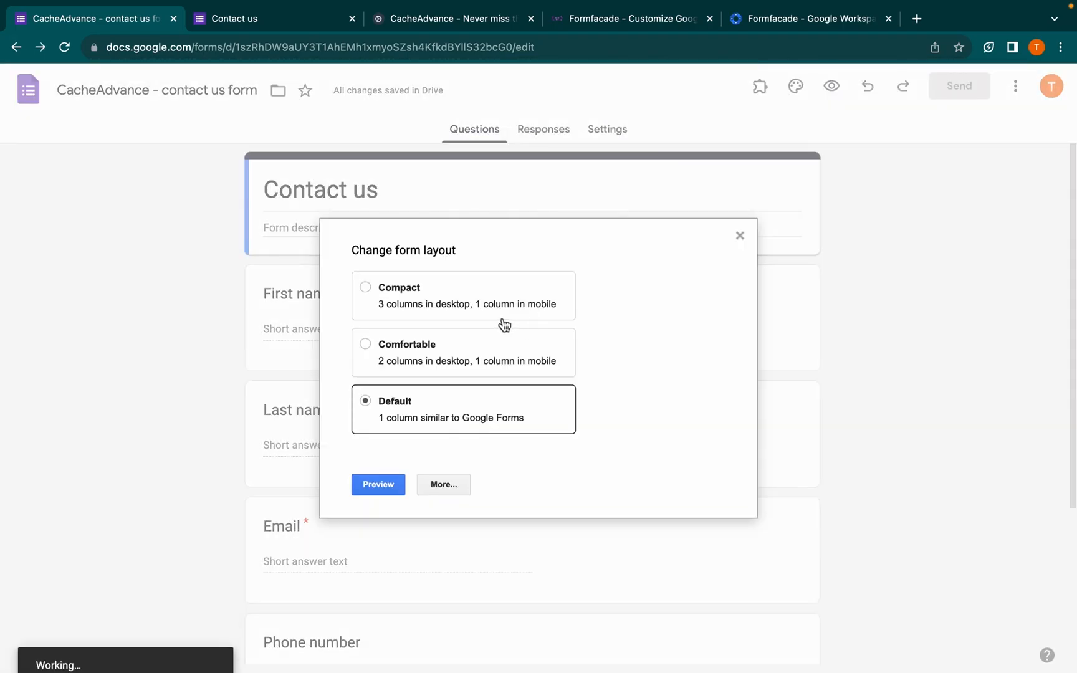
pyautogui.moveTo(458, 369)
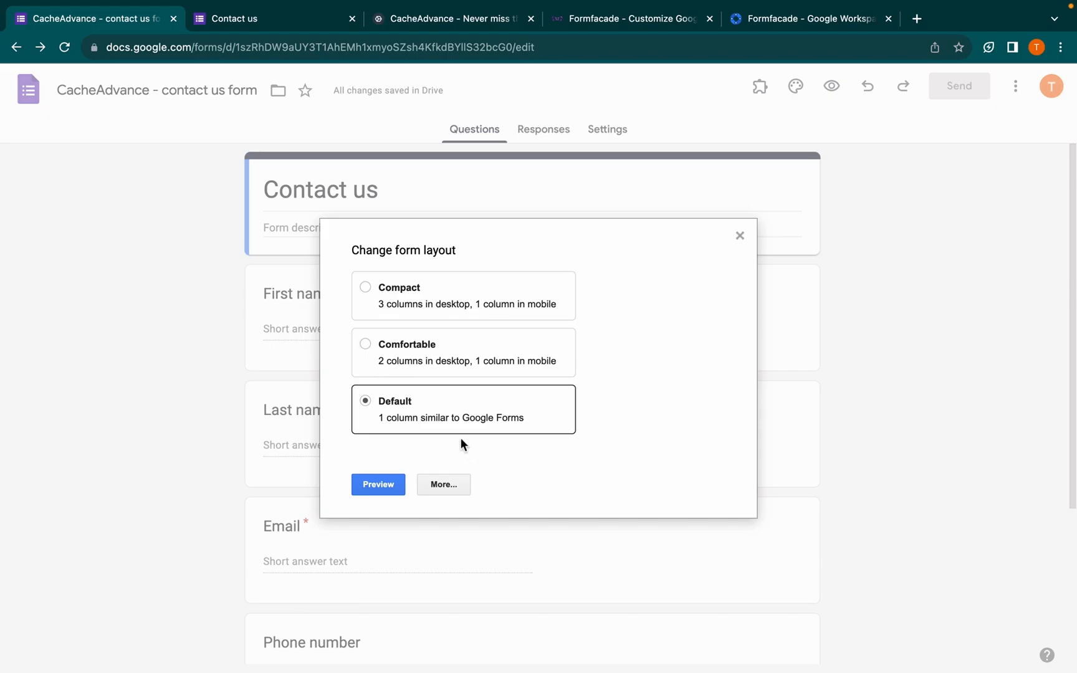
# Step: Choose the two-column Comfortable layout and open Formfacade's full customisation dashboard via More
pyautogui.click(365, 344)
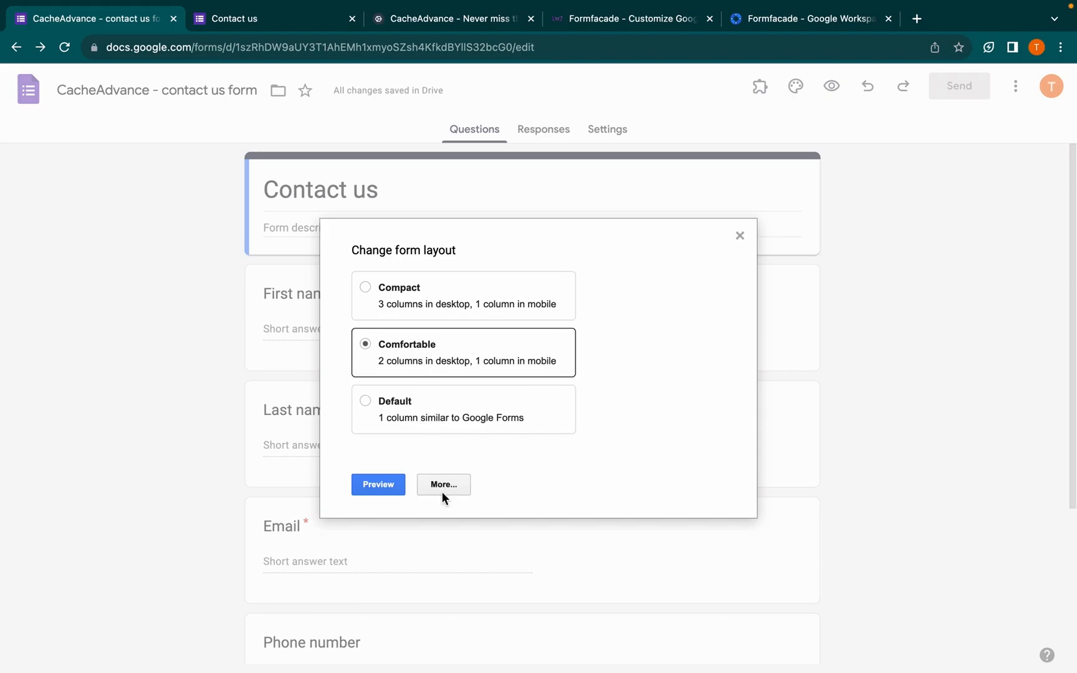
pyautogui.click(378, 484)
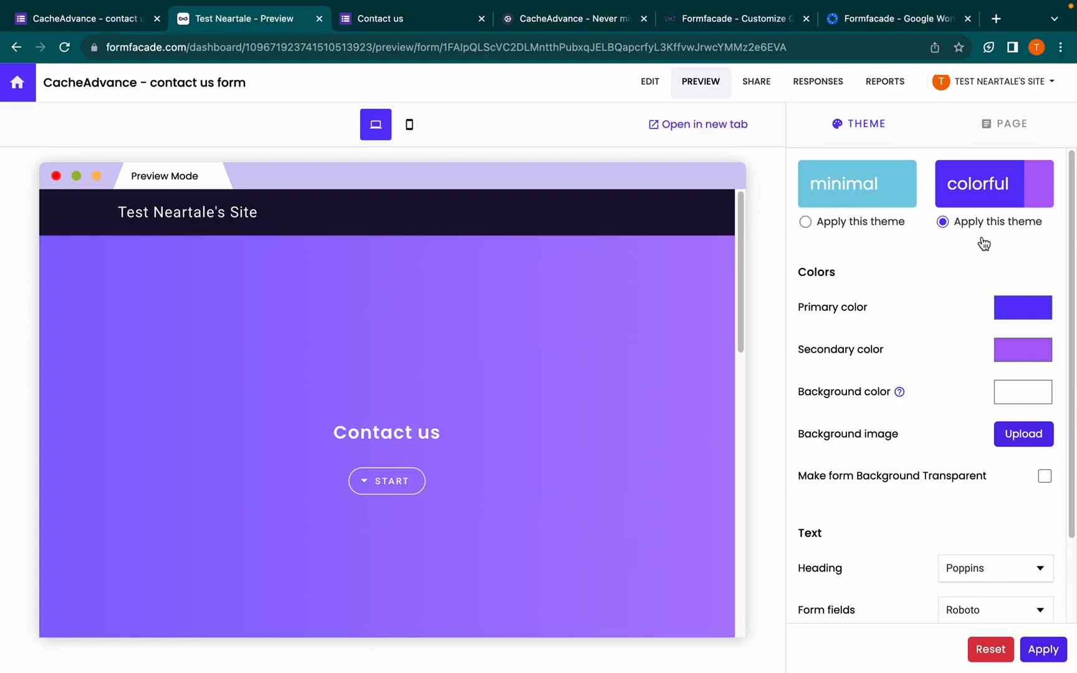
pyautogui.moveTo(883, 172)
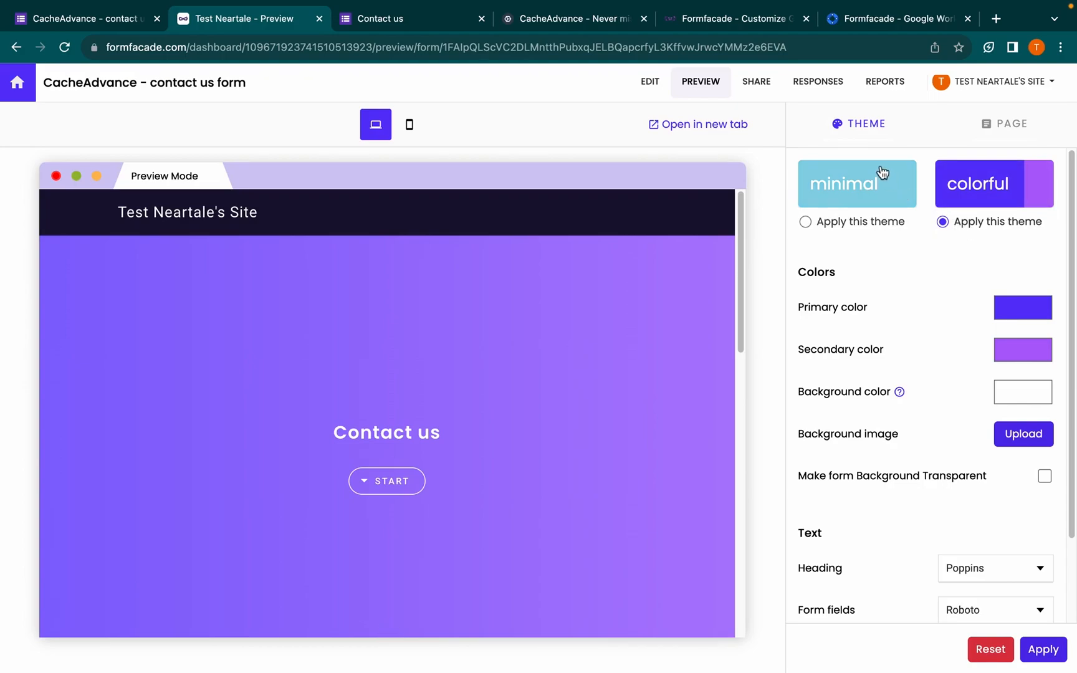
# Step: Apply the minimal theme in Formfacade's preview and try the Last name field
pyautogui.click(805, 221)
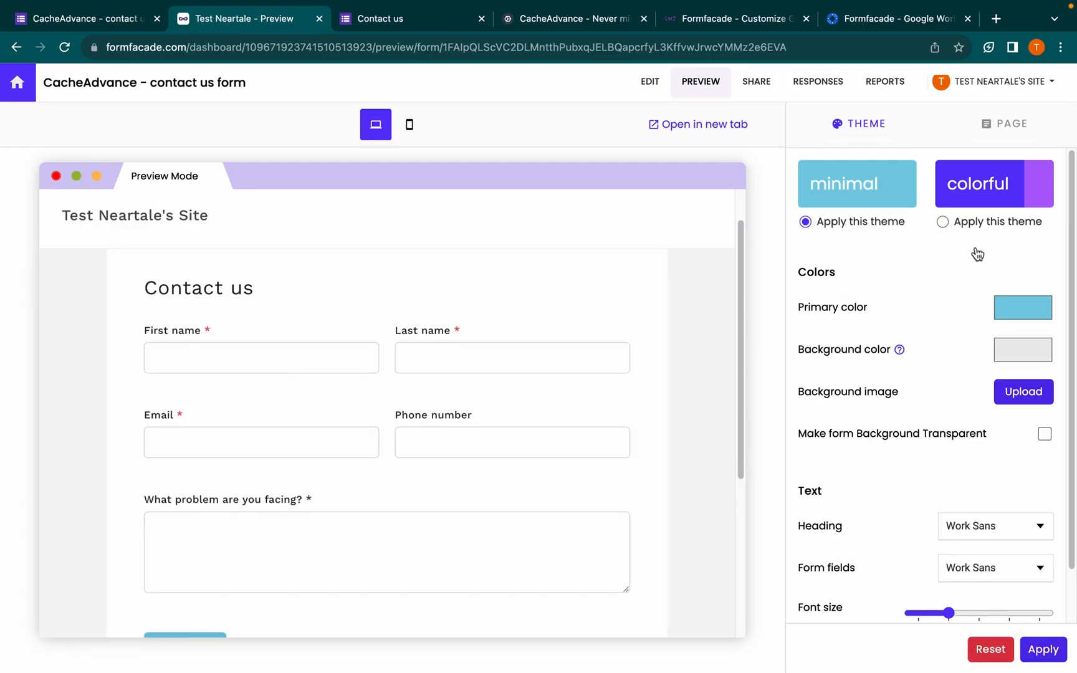
pyautogui.moveTo(920, 284)
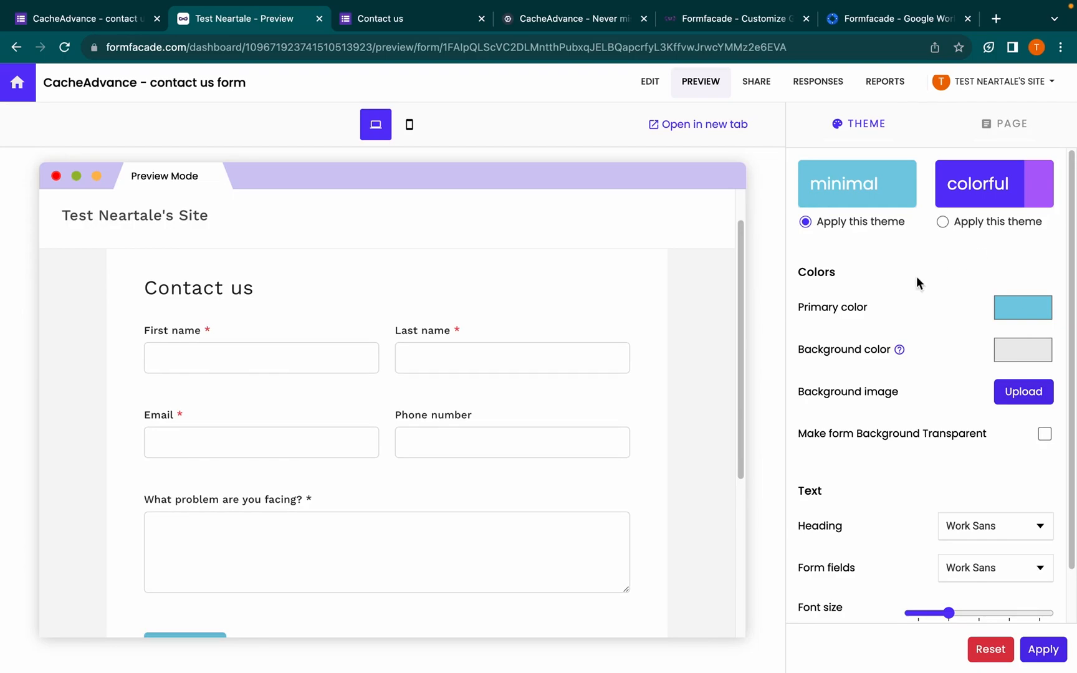
pyautogui.click(511, 306)
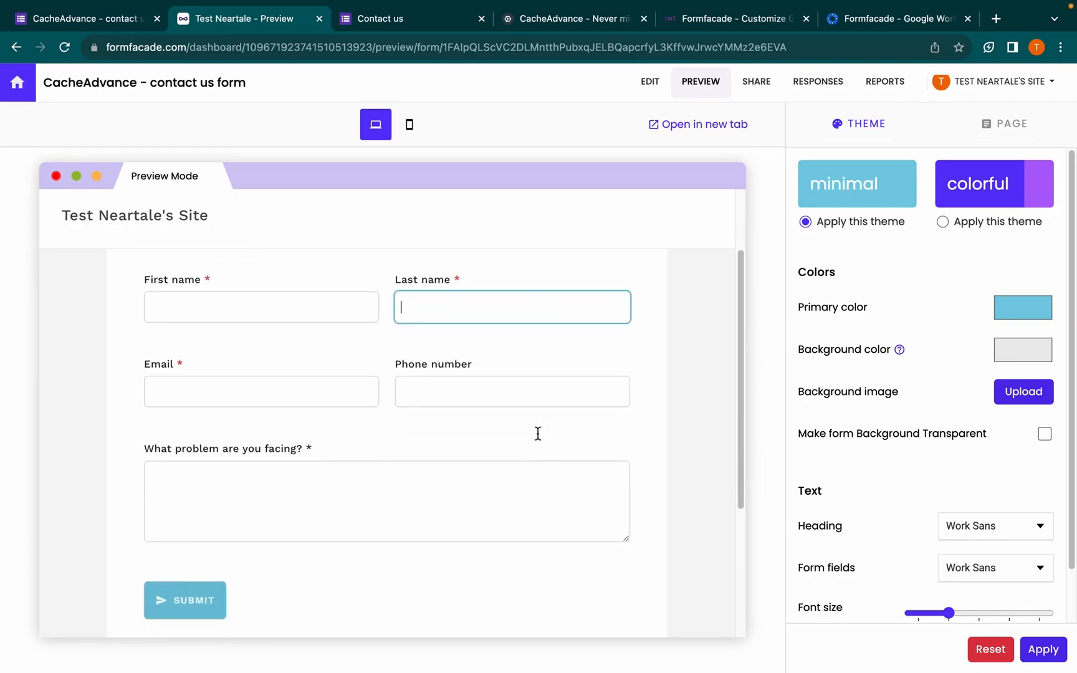
pyautogui.moveTo(237, 601)
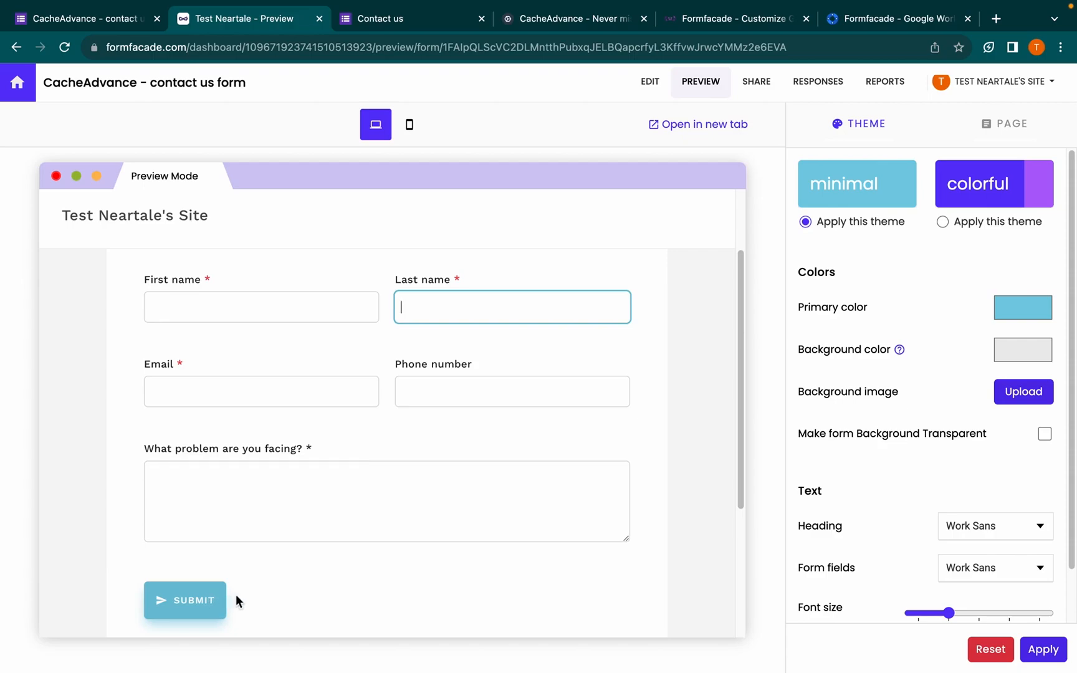
# Step: Set the page background to dark navy and upload cache-advanced-bg as the background image
pyautogui.click(1022, 349)
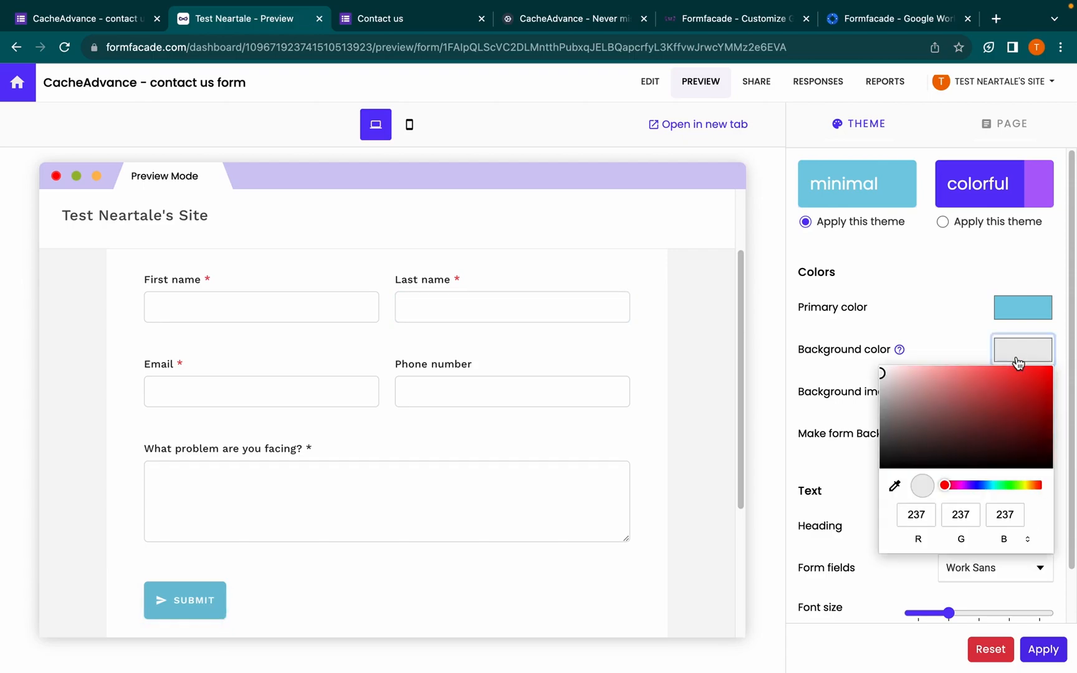
pyautogui.click(1027, 539)
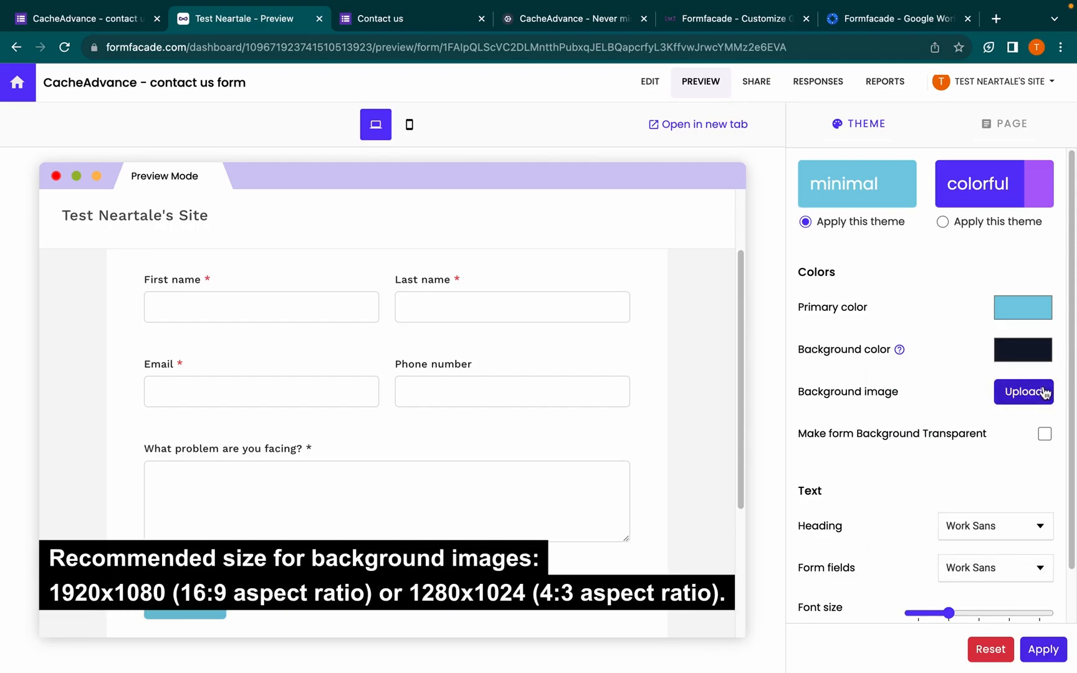
pyautogui.click(1022, 392)
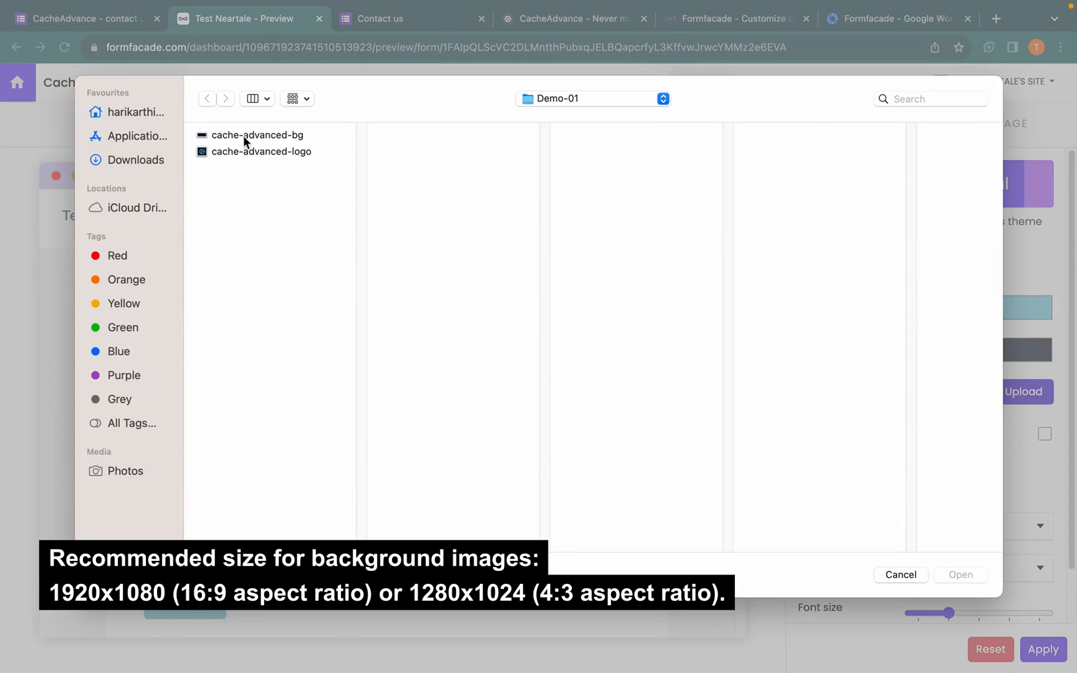
pyautogui.click(900, 575)
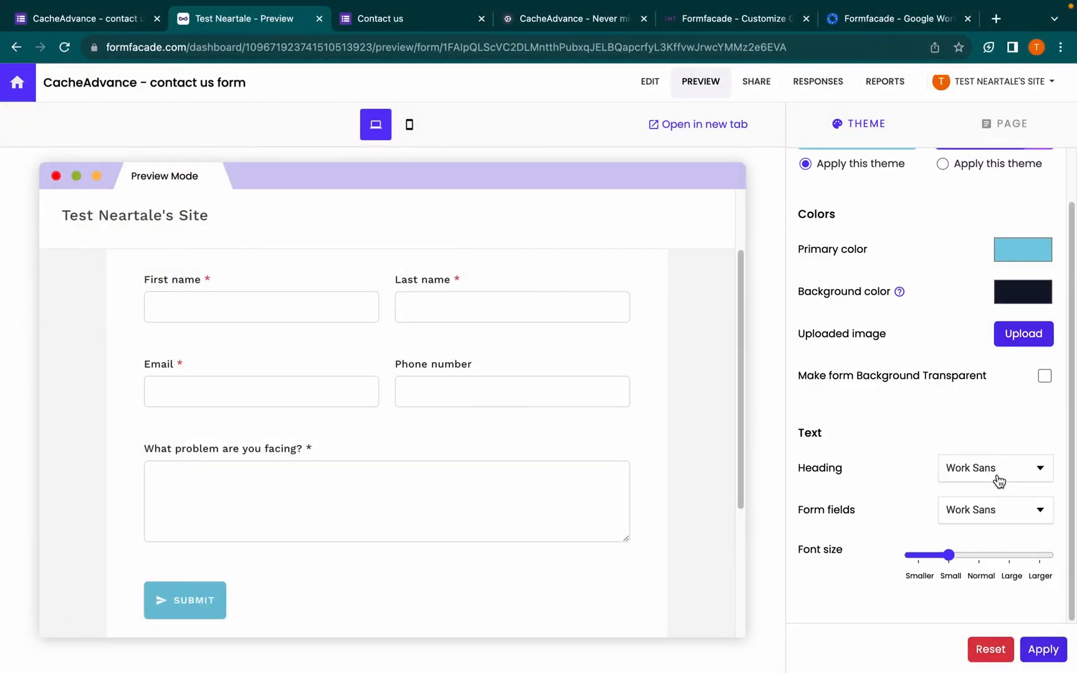
# Step: Enlarge the form font size toward Large and apply the background and font changes
pyautogui.moveTo(950, 555); pyautogui.dragTo(996, 555)
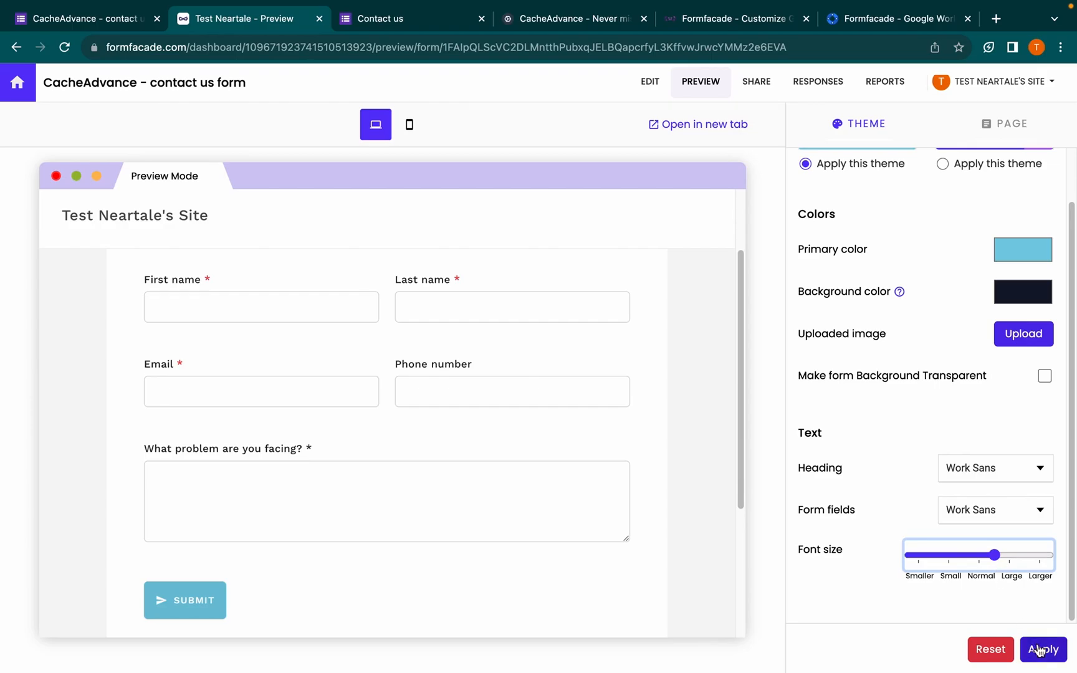
pyautogui.click(1042, 650)
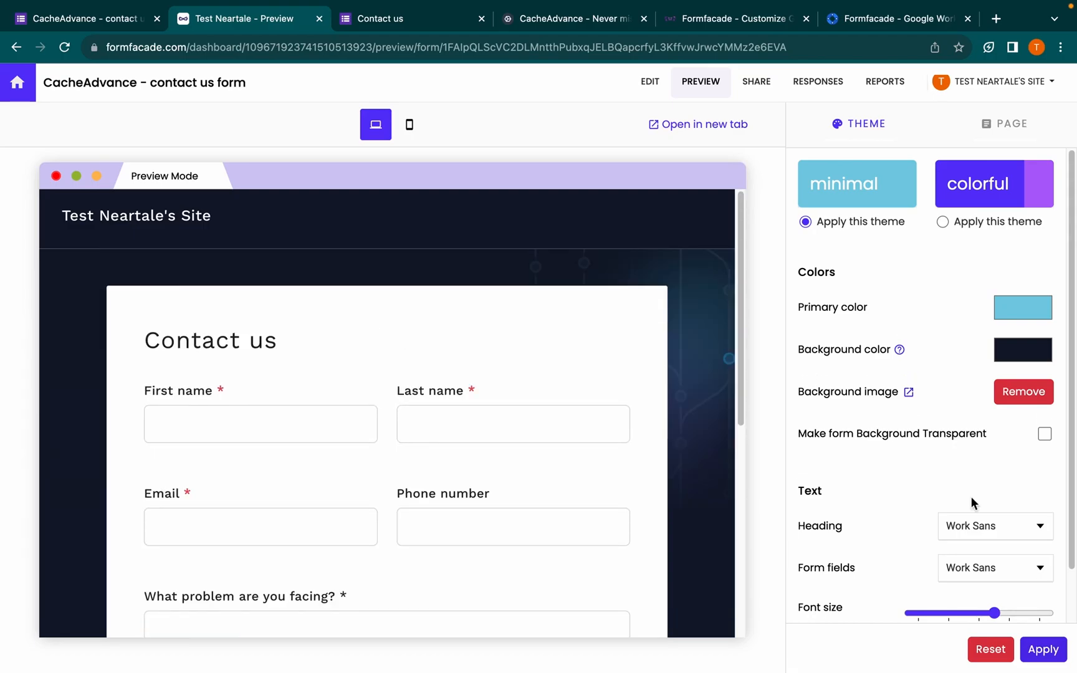
pyautogui.moveTo(1056, 450)
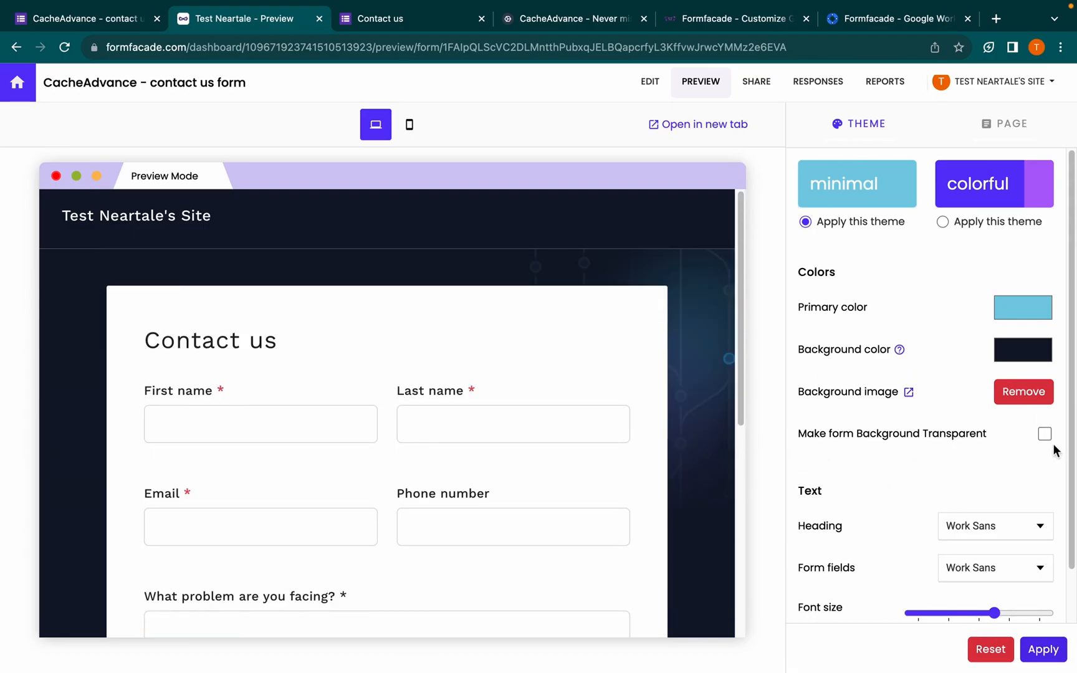
# Step: Make the form background transparent, apply it, and check the header and footer in preview
pyautogui.click(1045, 434)
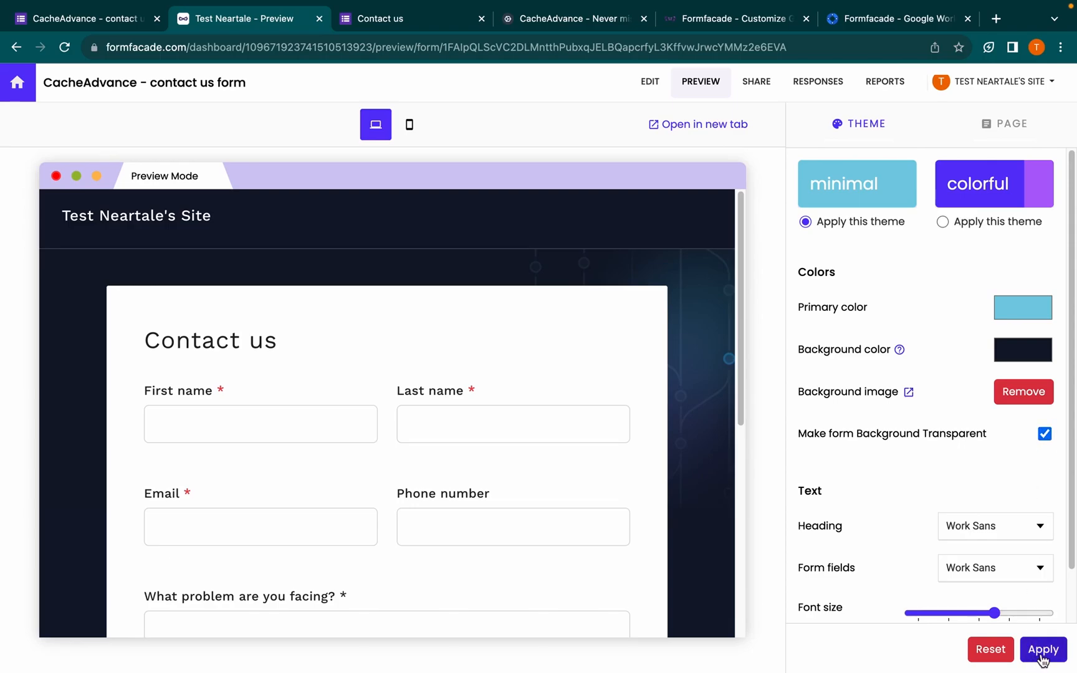
pyautogui.click(1042, 649)
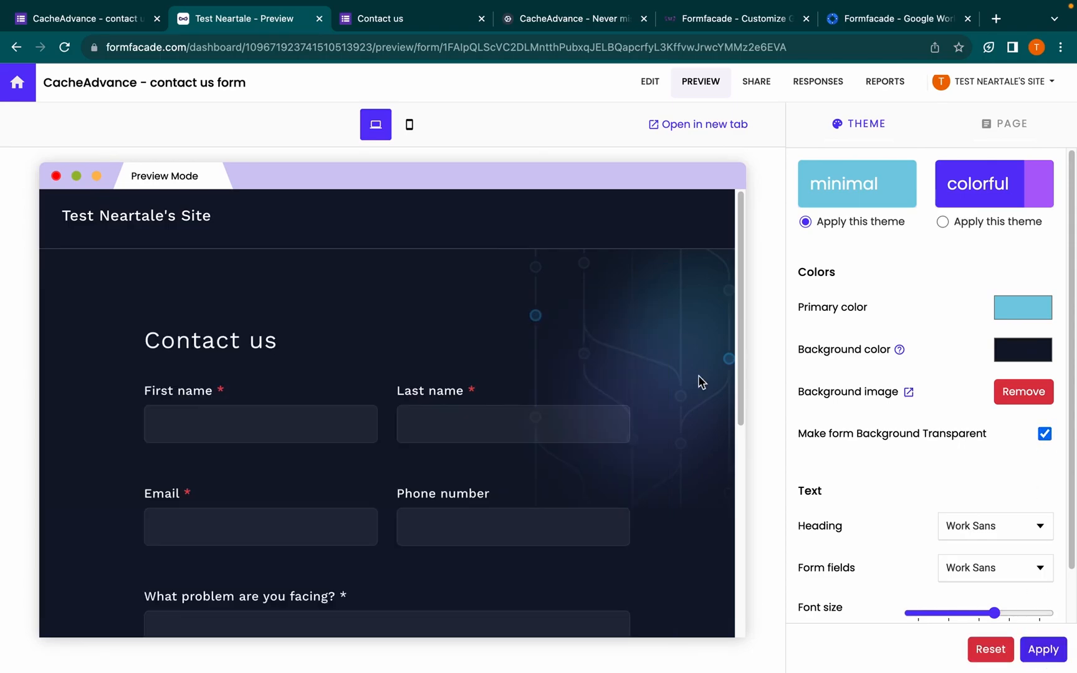
pyautogui.scroll(-3)
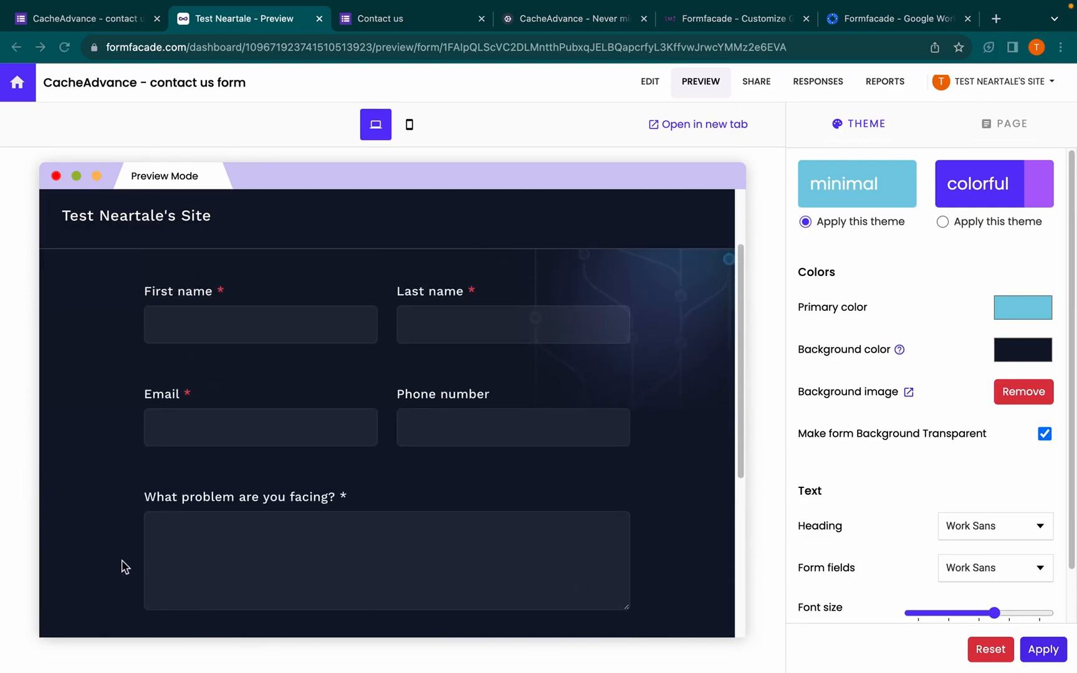
pyautogui.doubleClick(136, 214)
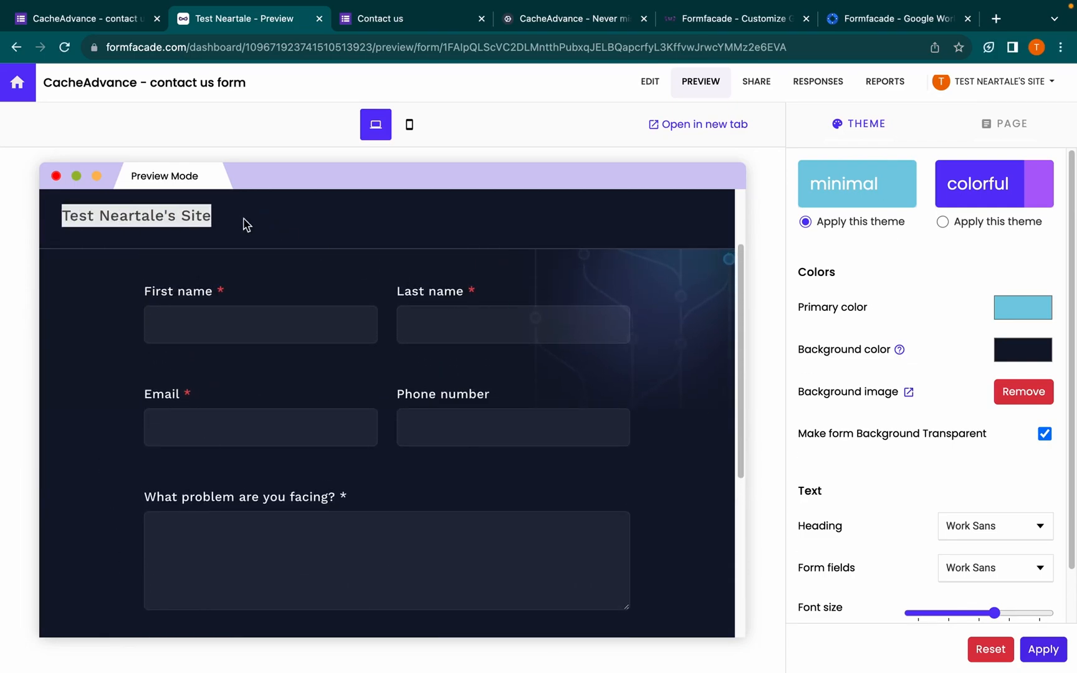
pyautogui.scroll(-3)
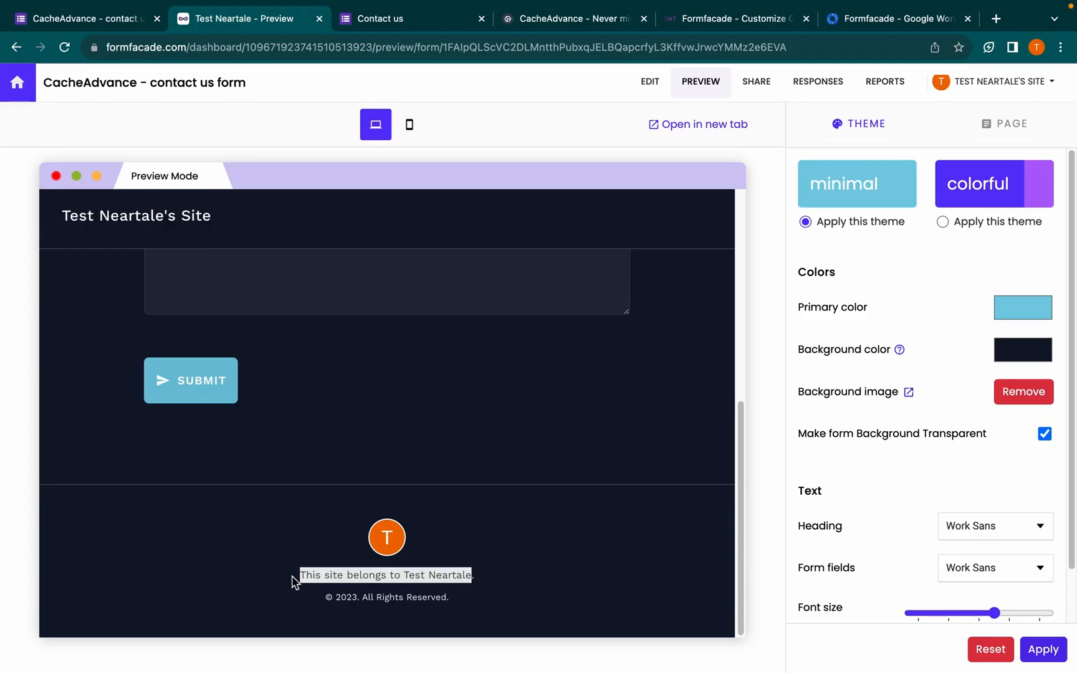
# Step: Set the site title and footer to CACHCEADVANCE with the cache-advanced-logo, apply, and open the styled form
pyautogui.click(1011, 124)
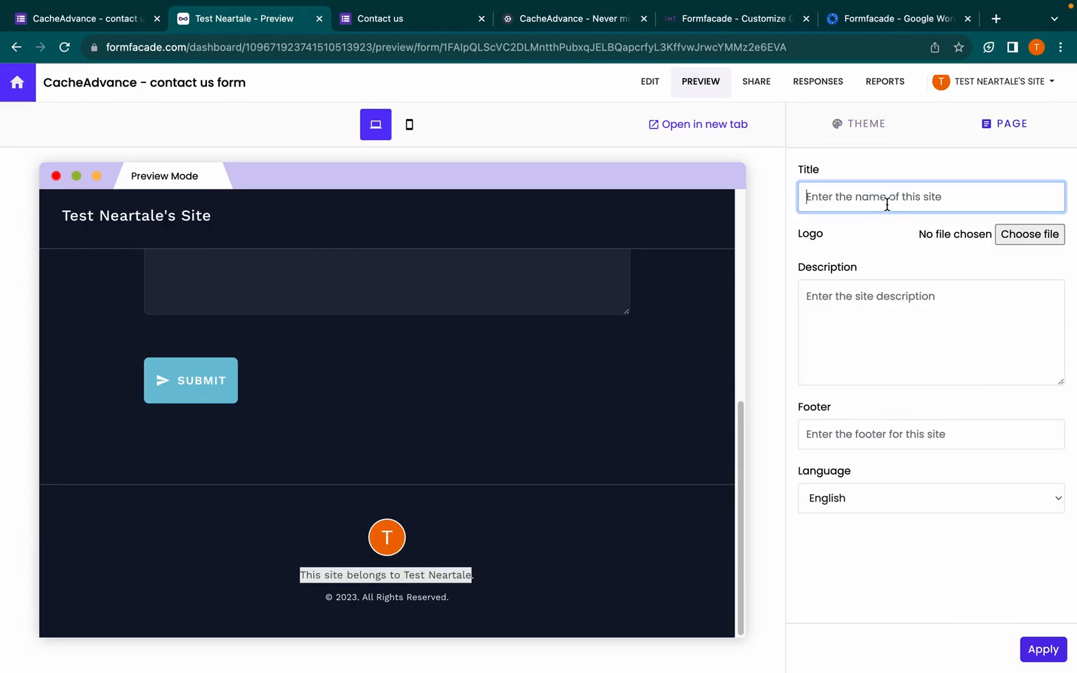
pyautogui.write('CACHCEADVANC')
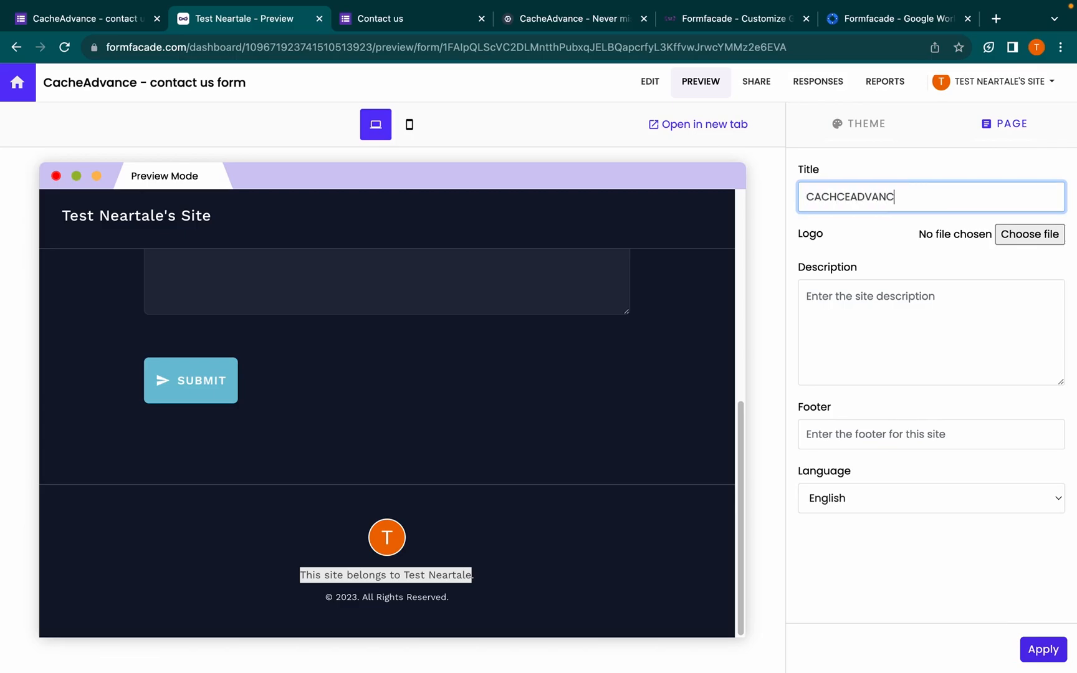
pyautogui.click(1028, 235)
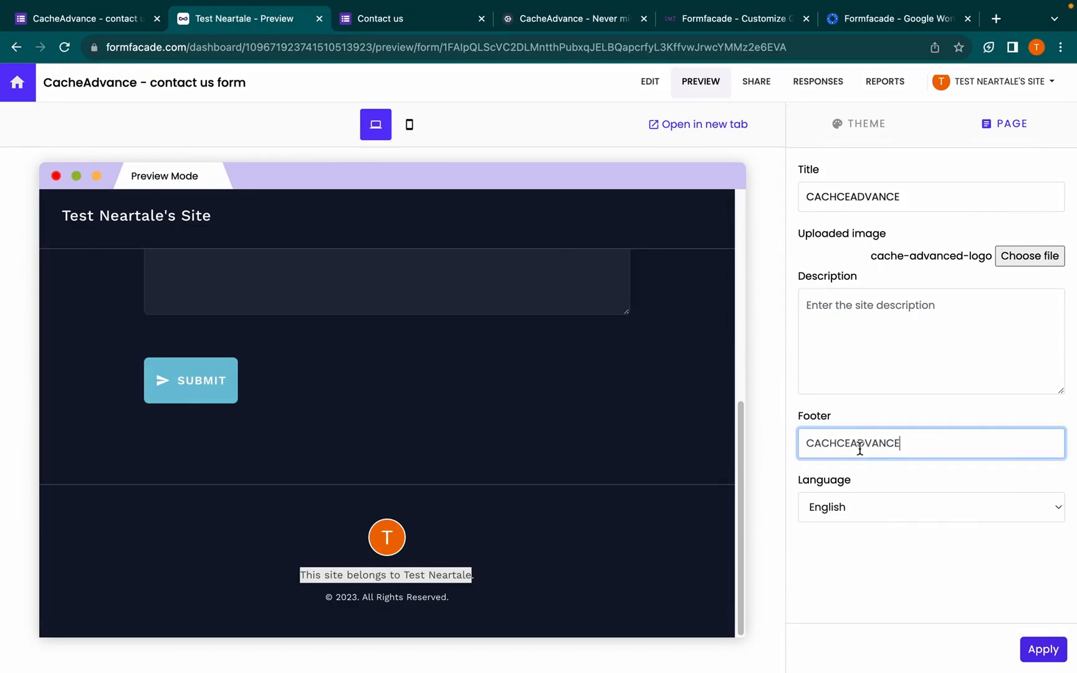
pyautogui.click(1042, 650)
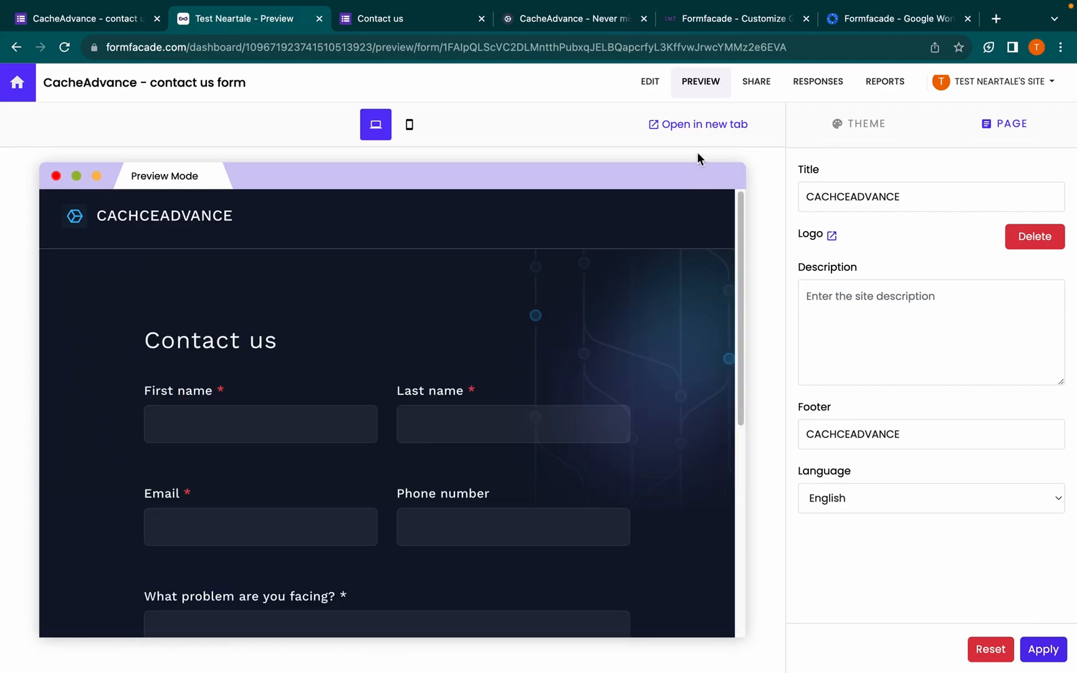
pyautogui.click(705, 124)
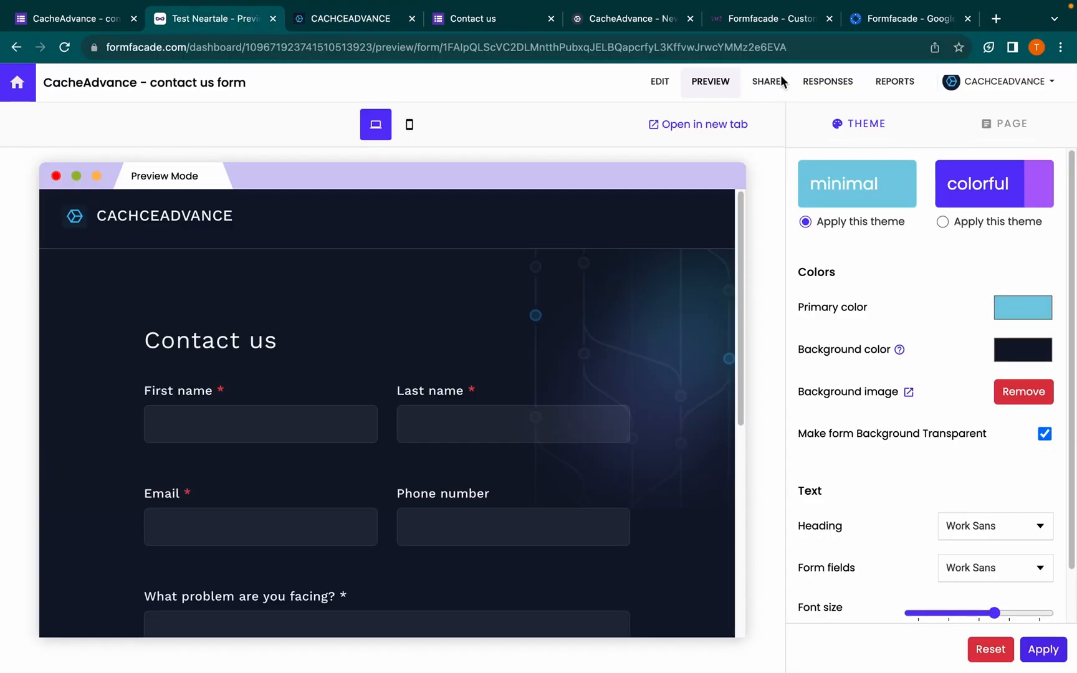
# Step: View the published Contact us form page with its CACHCEADVANCE header and dark styling
pyautogui.click(766, 82)
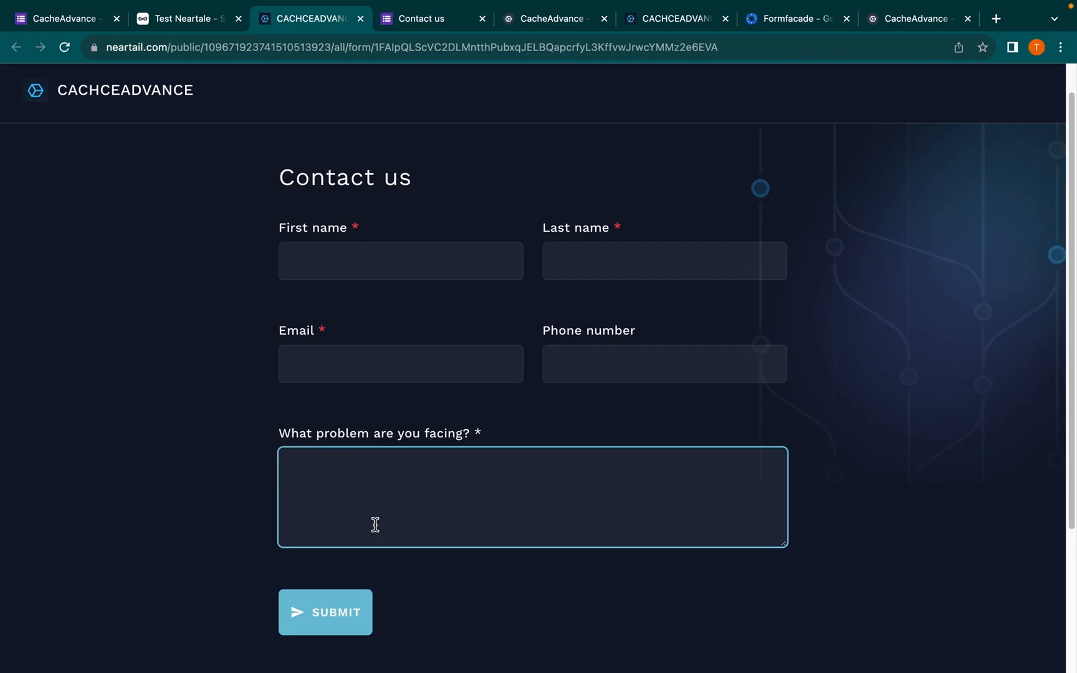
# Step: Get the embed option from the dashboard and try the form embedded on the local CacheAdvance site
pyautogui.click(186, 19)
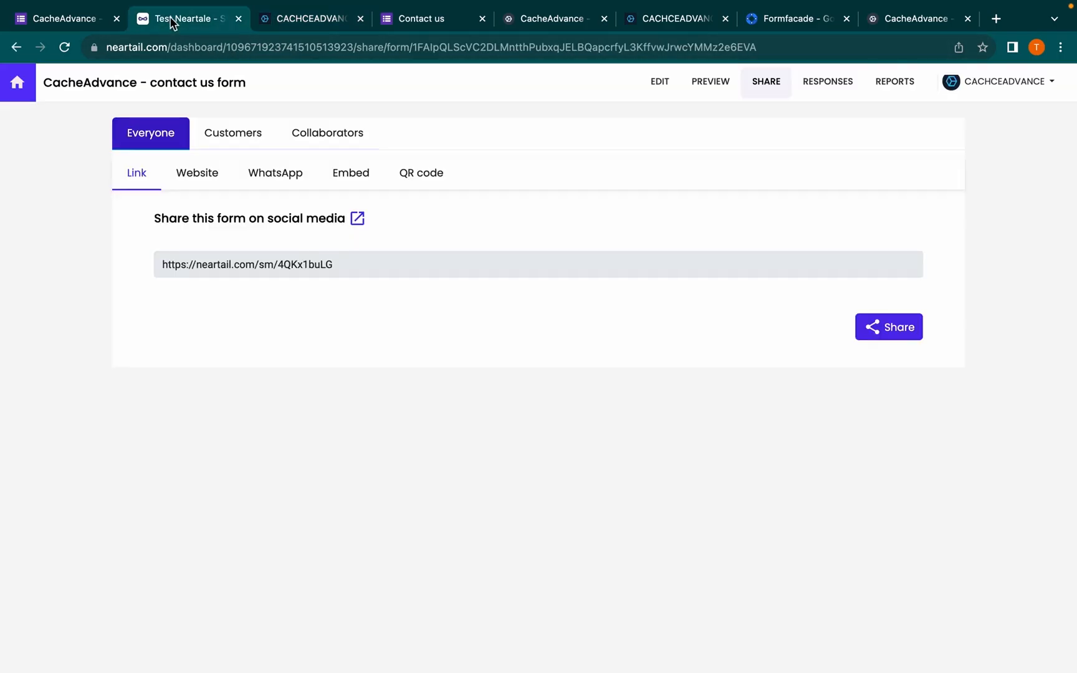
pyautogui.click(351, 172)
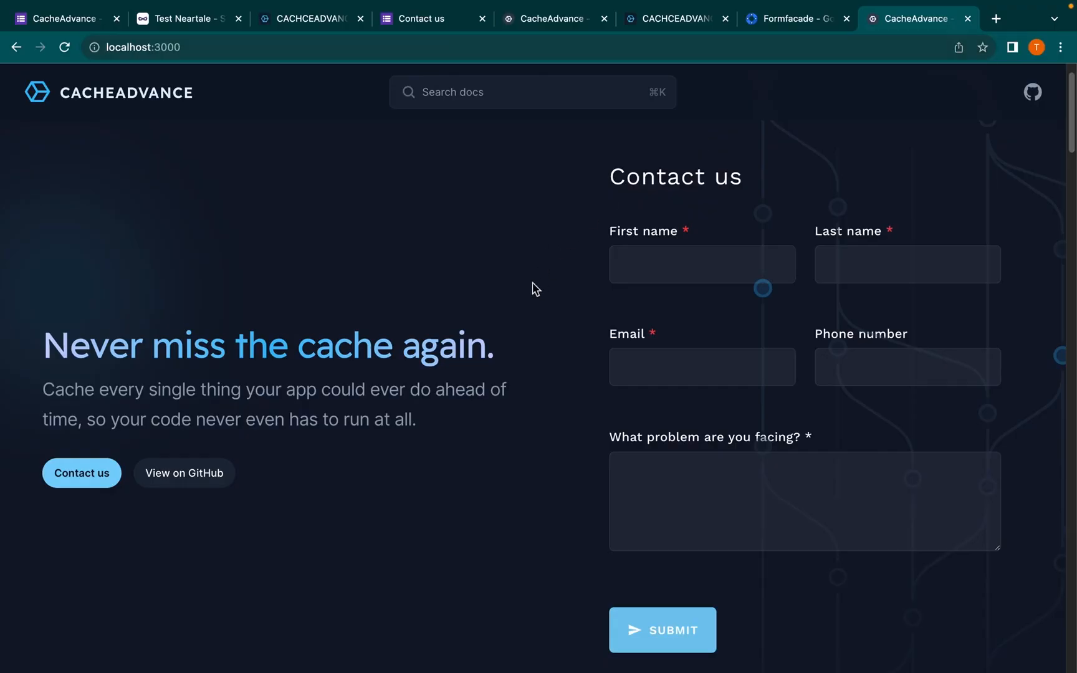
pyautogui.click(804, 500)
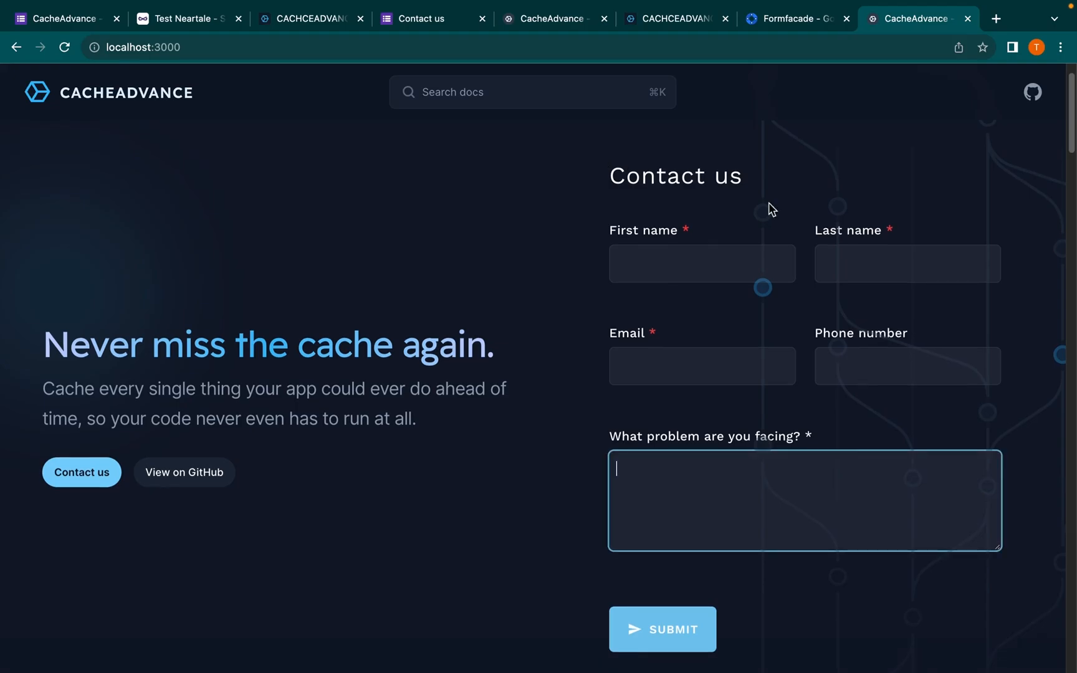